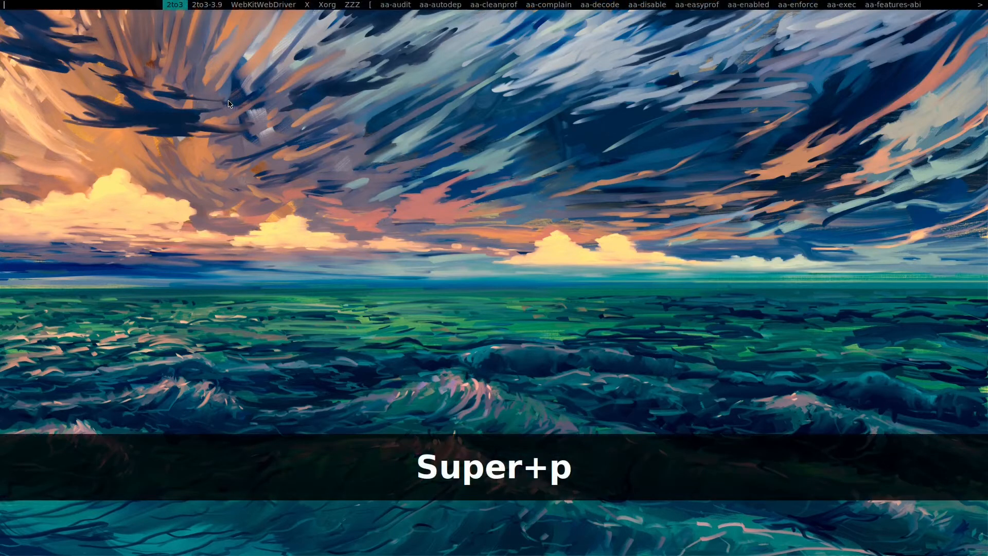
Launch Emacs and open ~/.emacs.d/init.el using completion
key(Super+p)
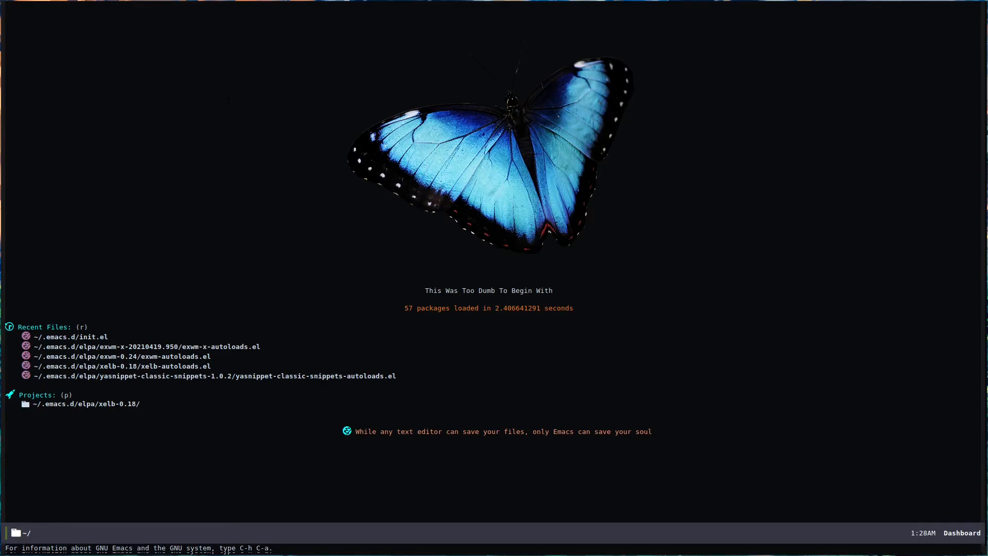
key(F11)
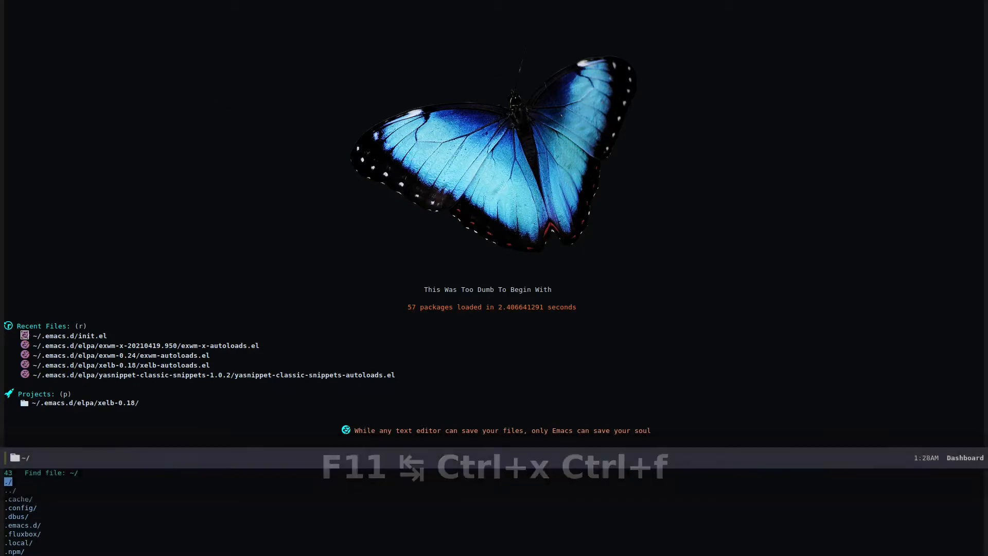
text(.emacs.d/)
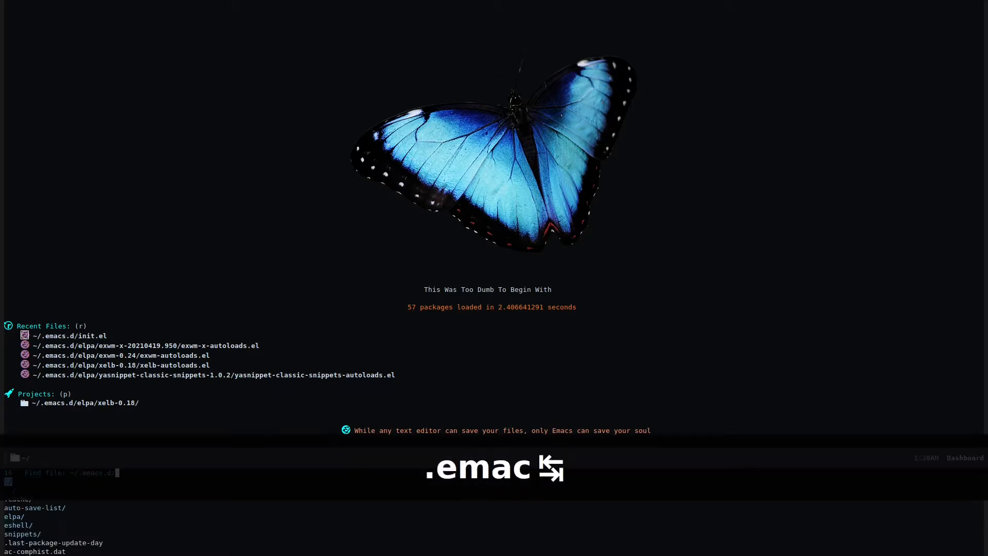
text(ini)
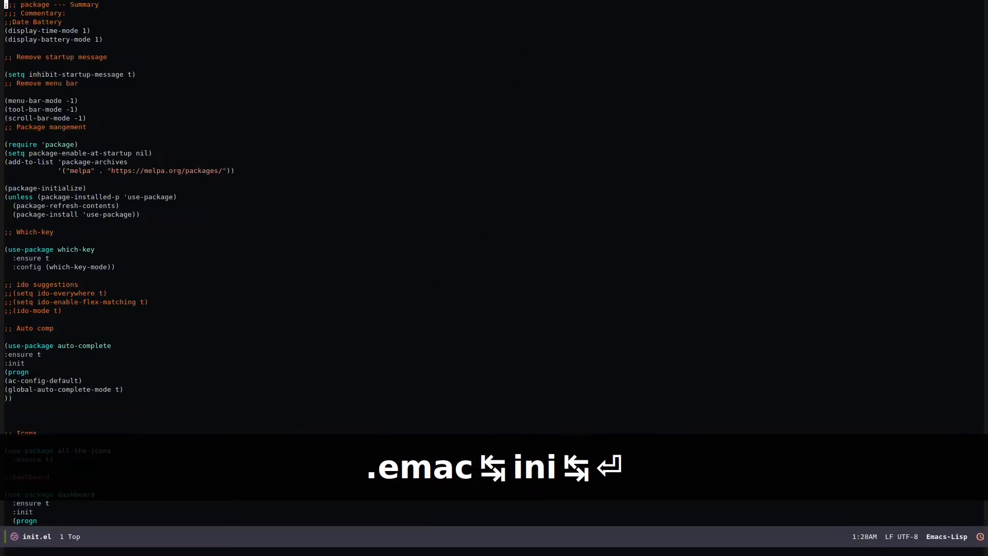
Enlarge the init.el text and look through its auto-complete and org-bullets package blocks
key(ctrl+x)
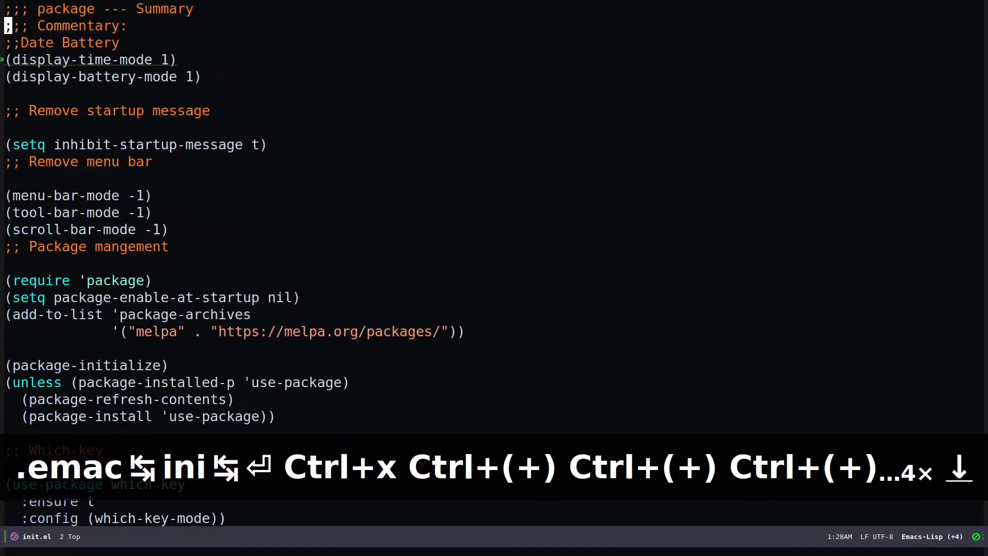
key(Down)
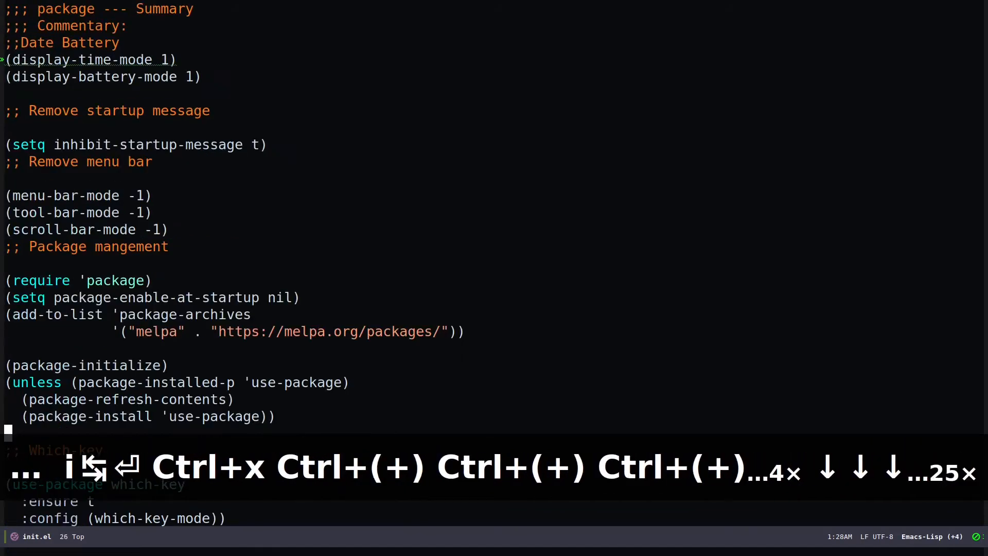
scroll(down, 3)
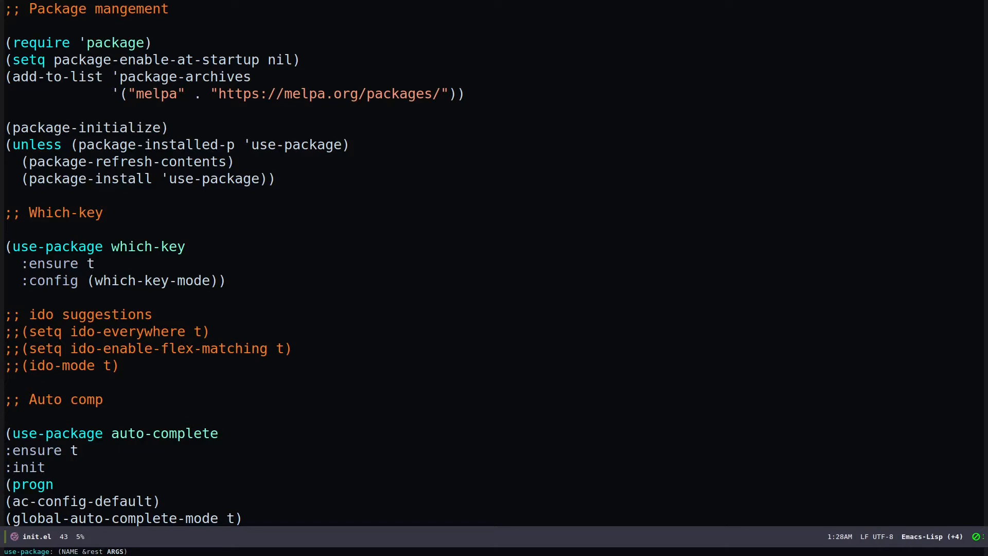
click(6, 483)
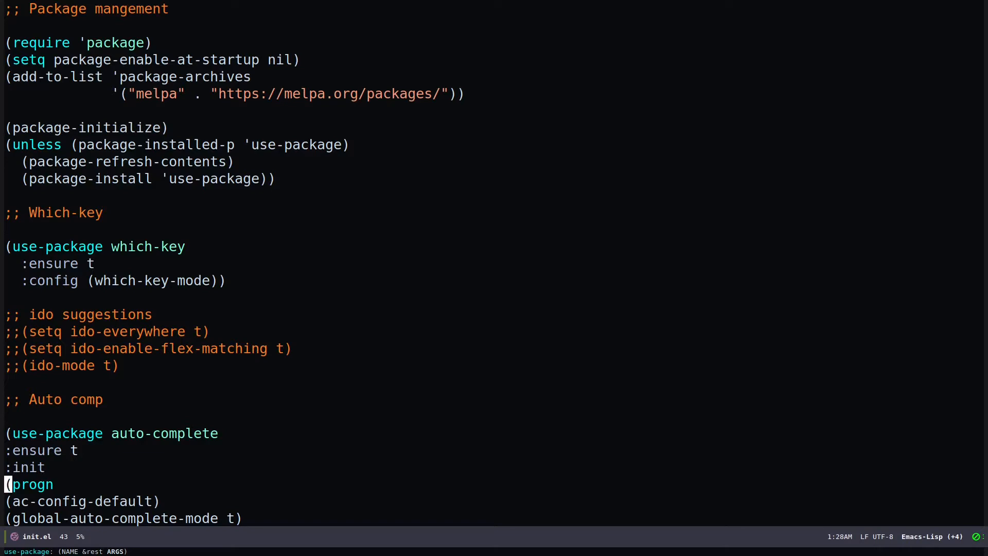
scroll(down, 3)
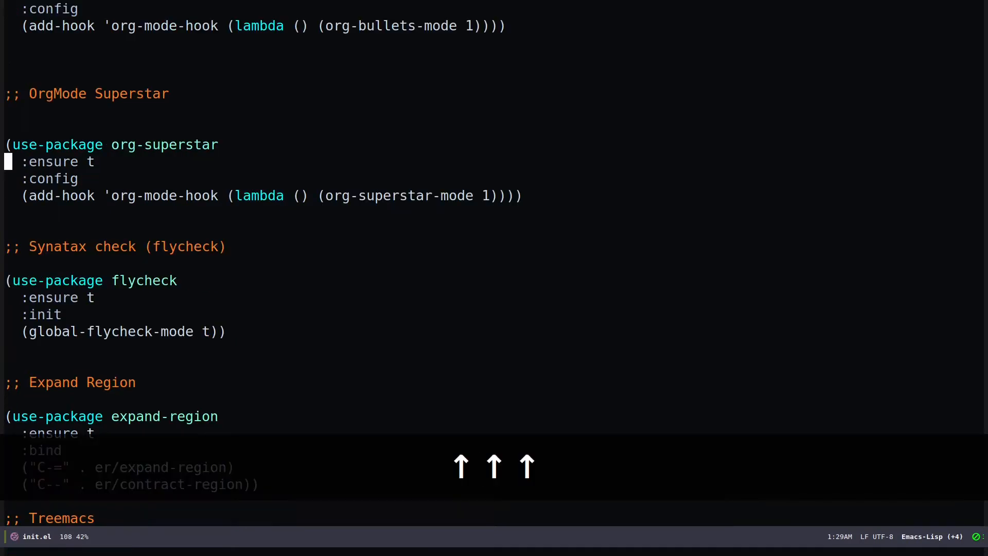
key(up)
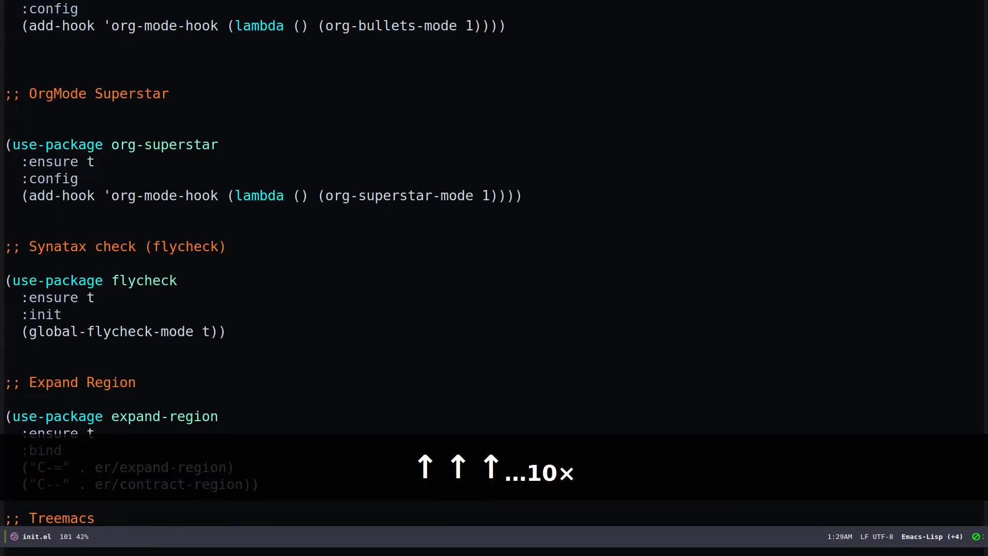
scroll(up, 3)
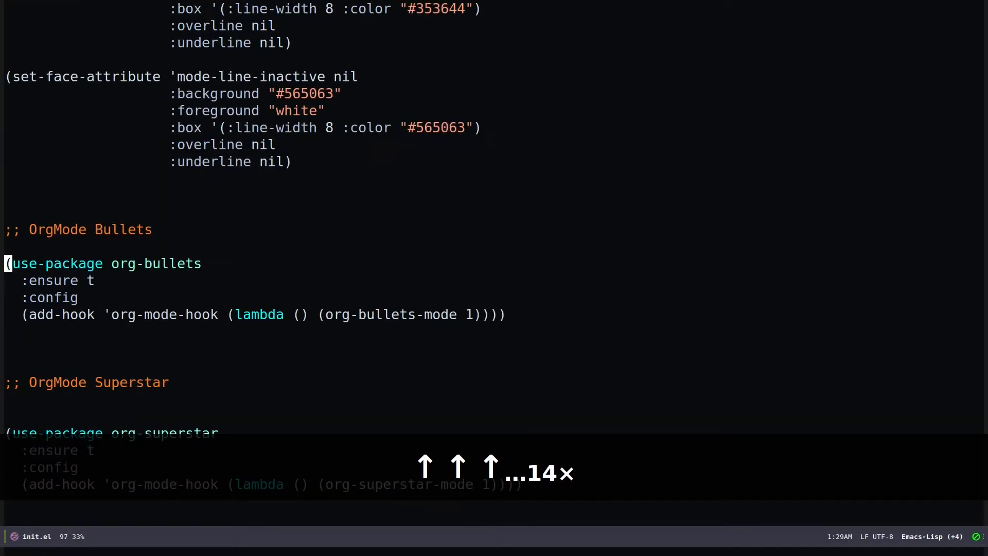
key(Down)
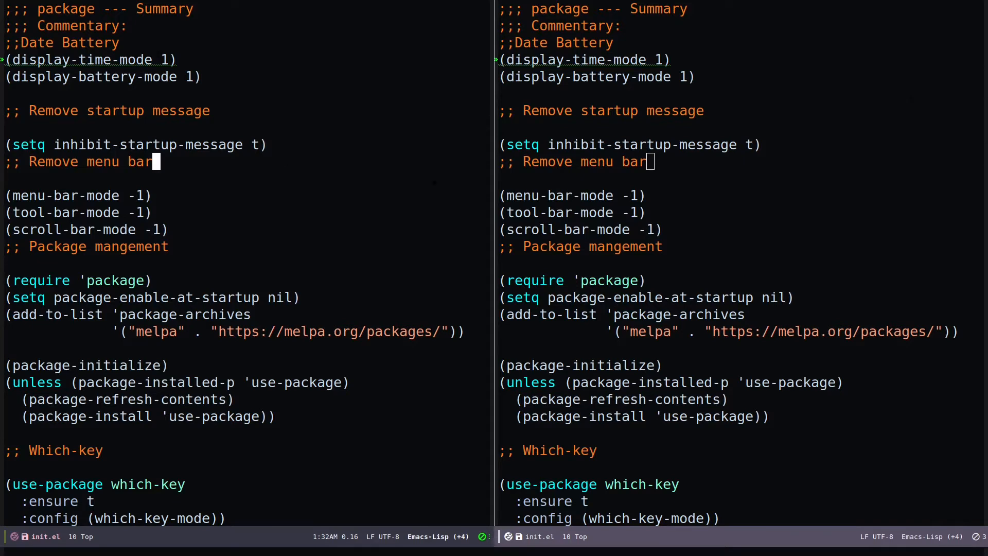
Switch to the other window and create ~/.emacs.d/myinit.org there
key(ctrl+x o)
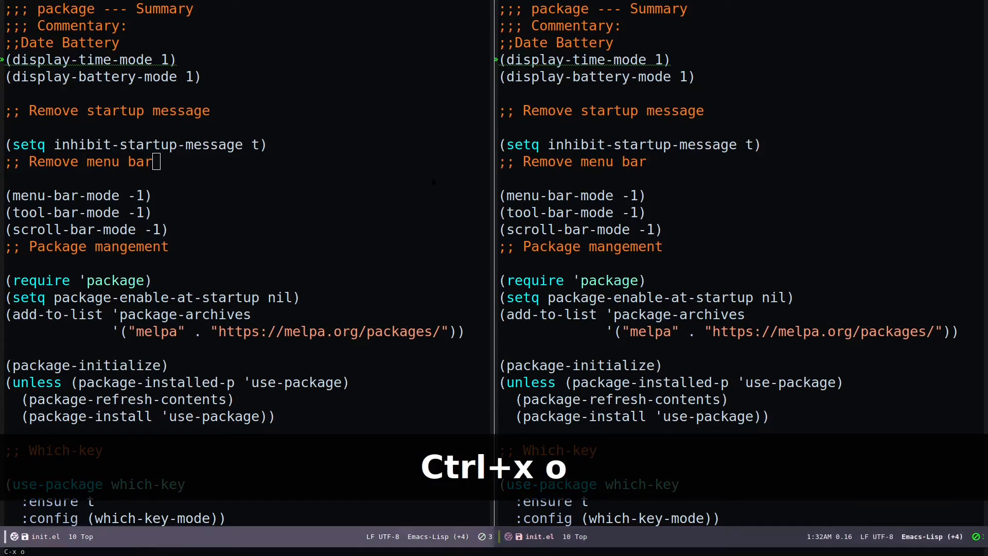
key(ctrl+x)
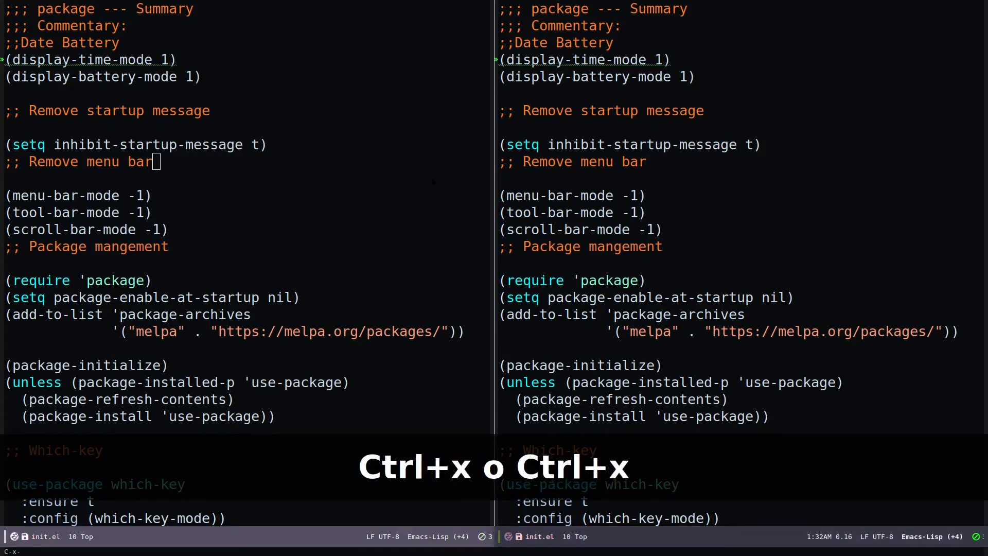
key(ctrl+x ctrl+f)
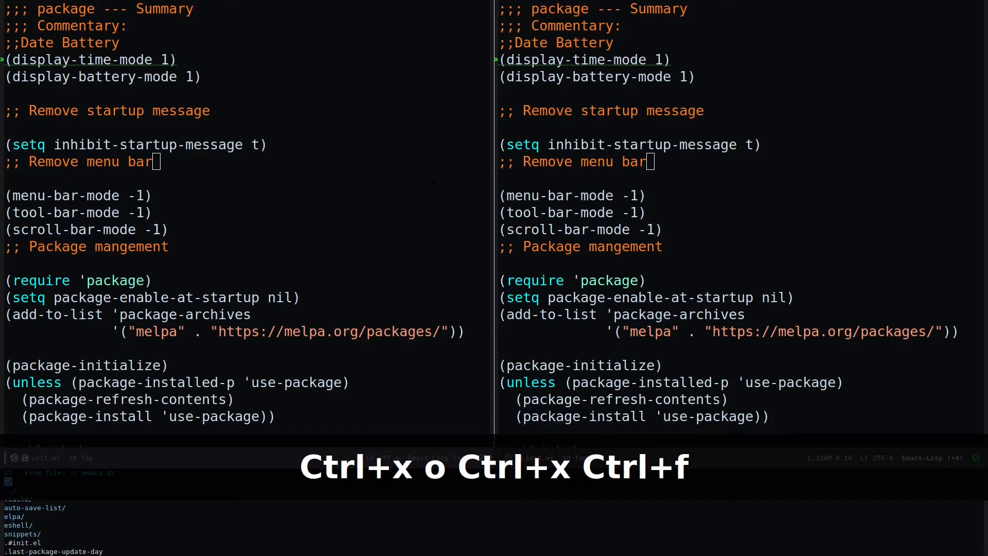
text(m)
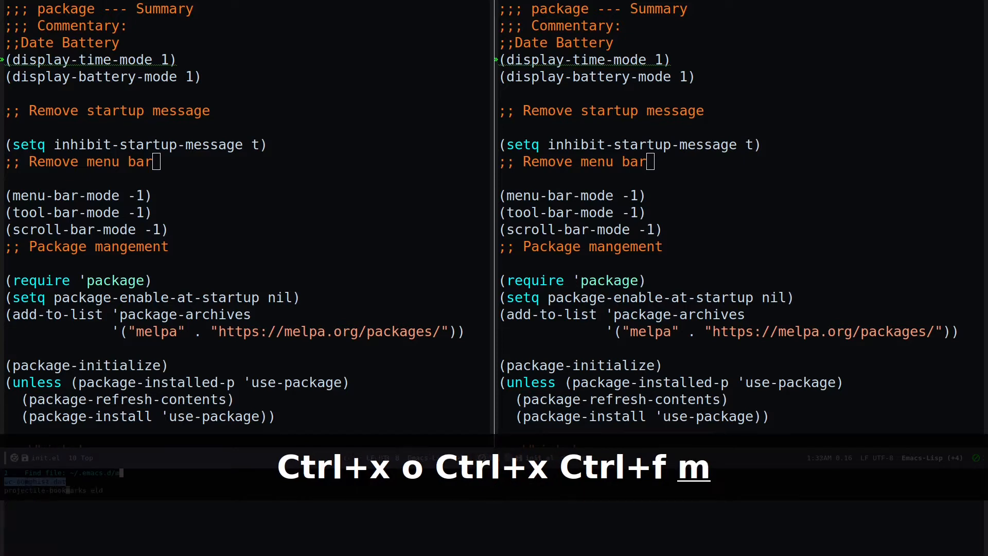
text(yini)
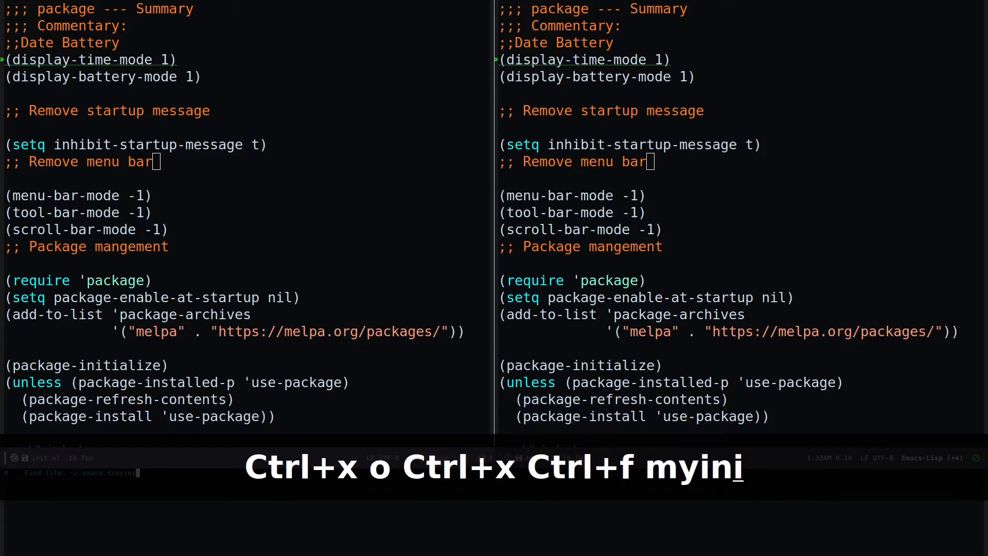
text(t.org)
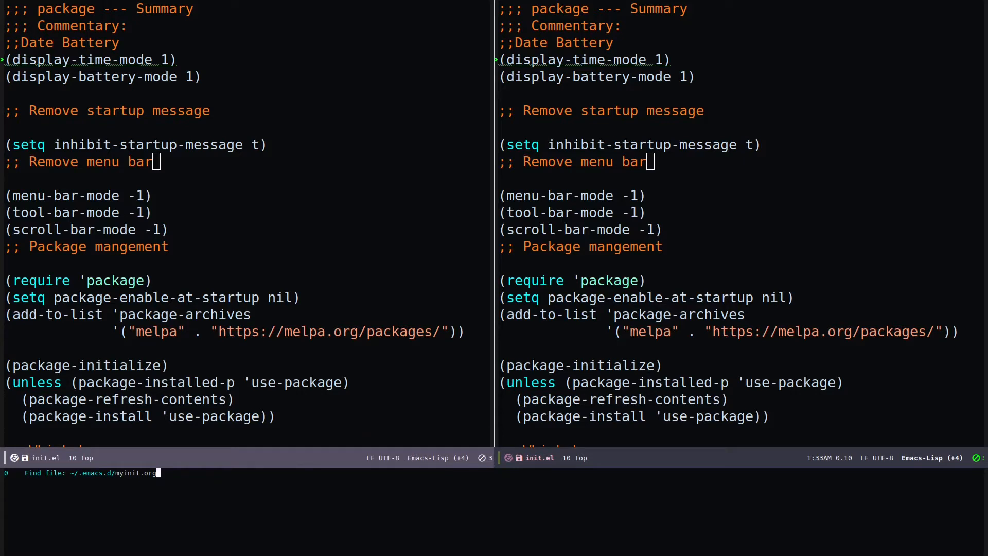
key(Return)
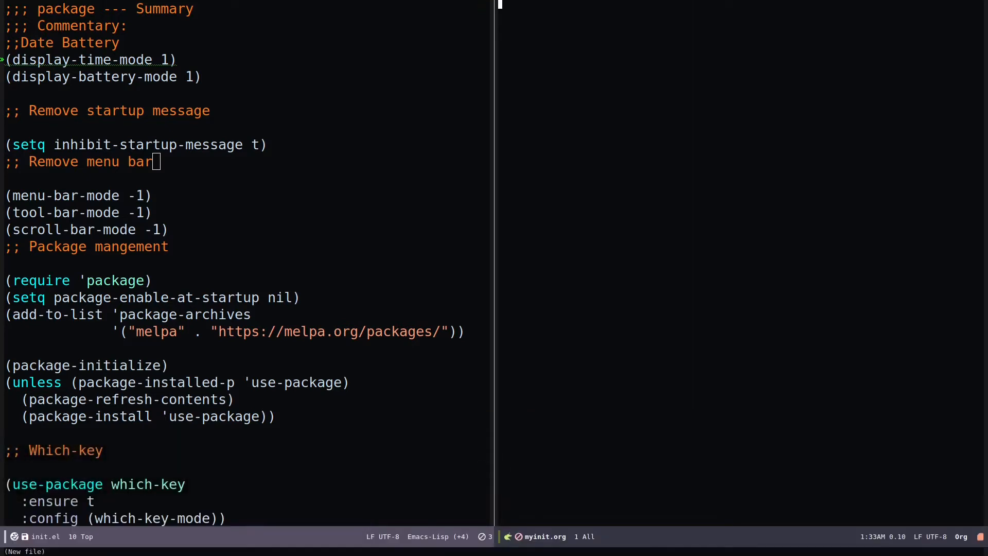
mouse_move(509, 536)
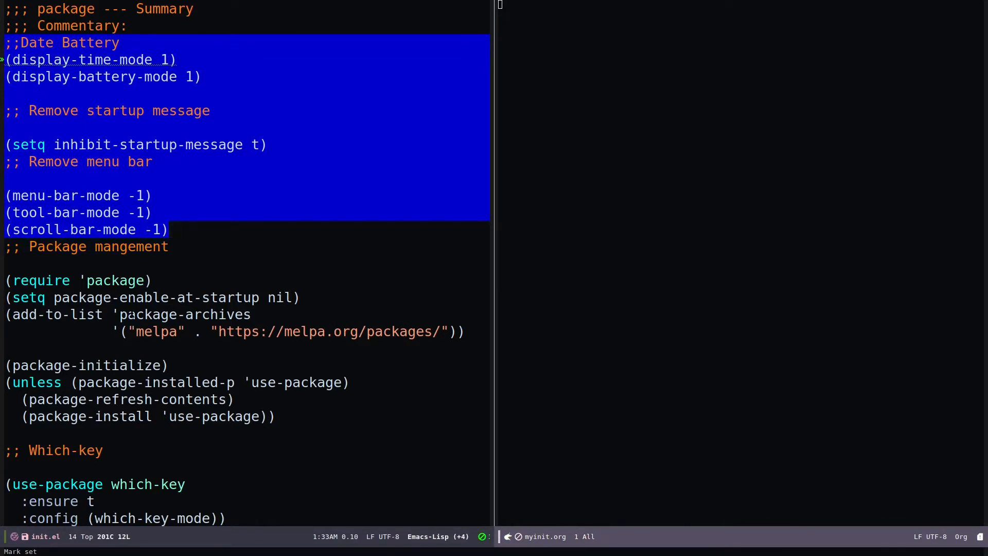
Copy the ;;Date Battery through (scroll-bar-mode -1) lines into myinit.org
key(Alt+w)
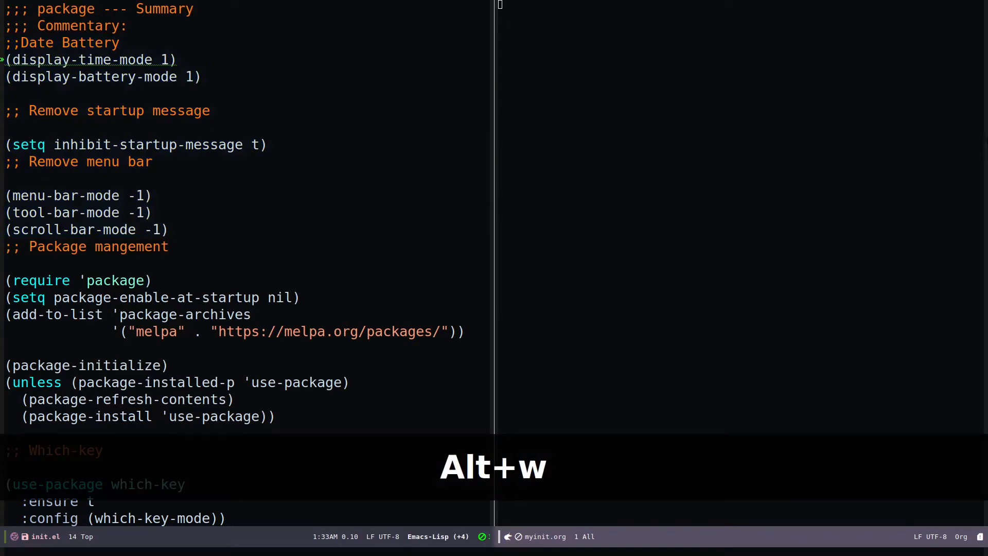
key(ctrl+x o)
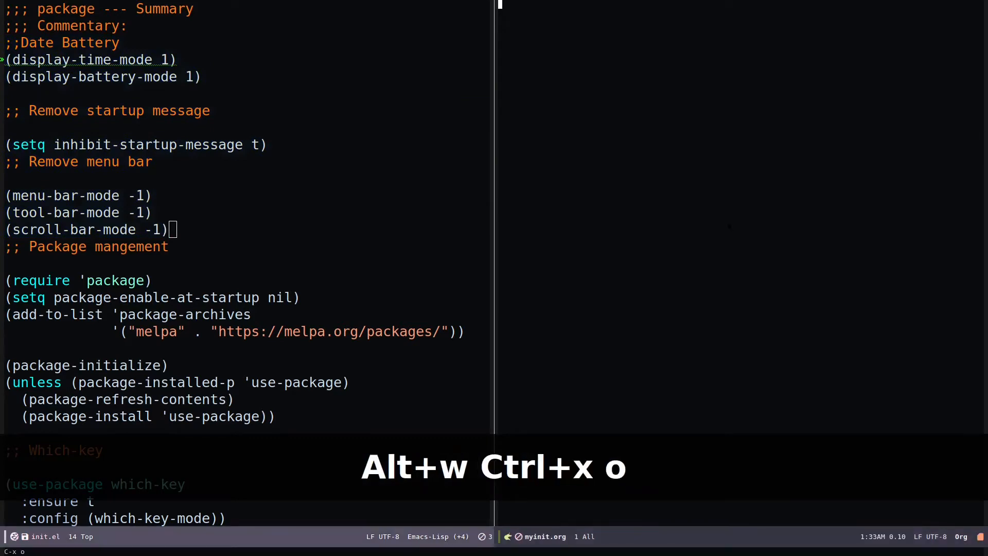
key(ctrl+y)
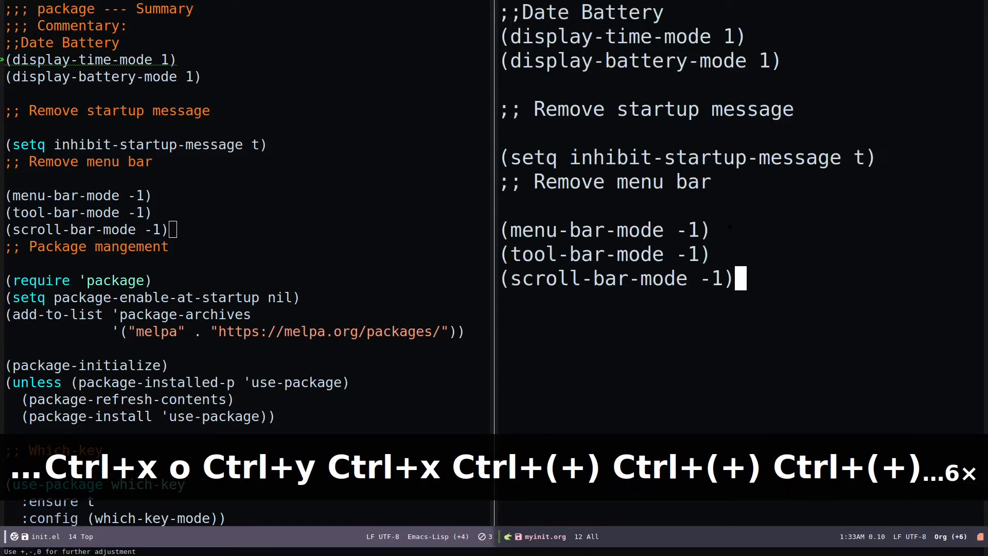
Remove blank lines and make Date Battery, startup message, menu bar folded Org headings
key(up)
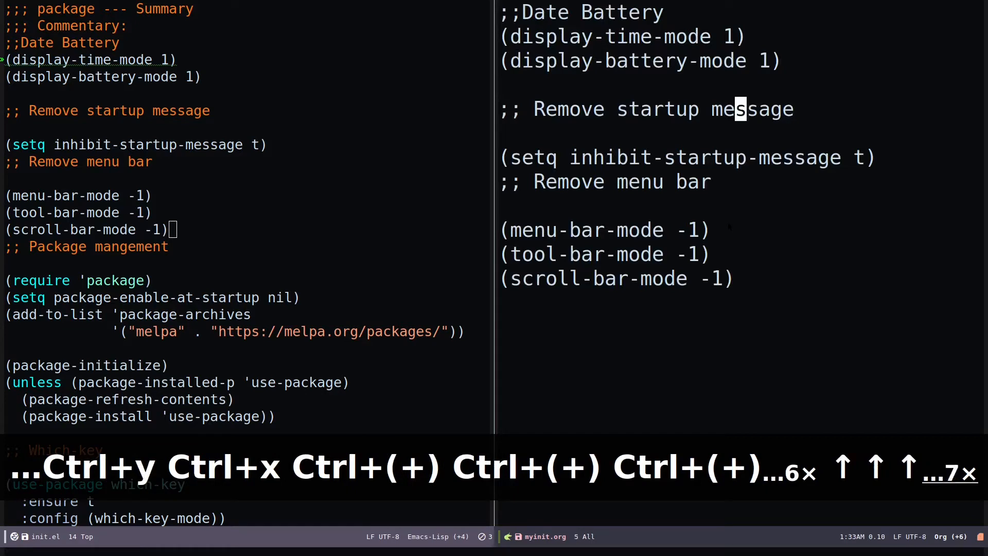
key(Left)
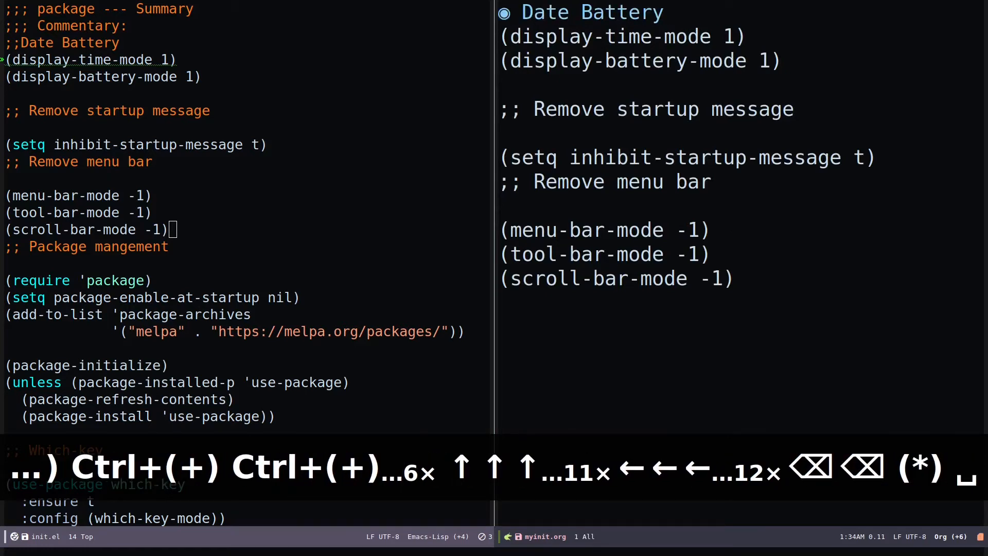
key(Down)
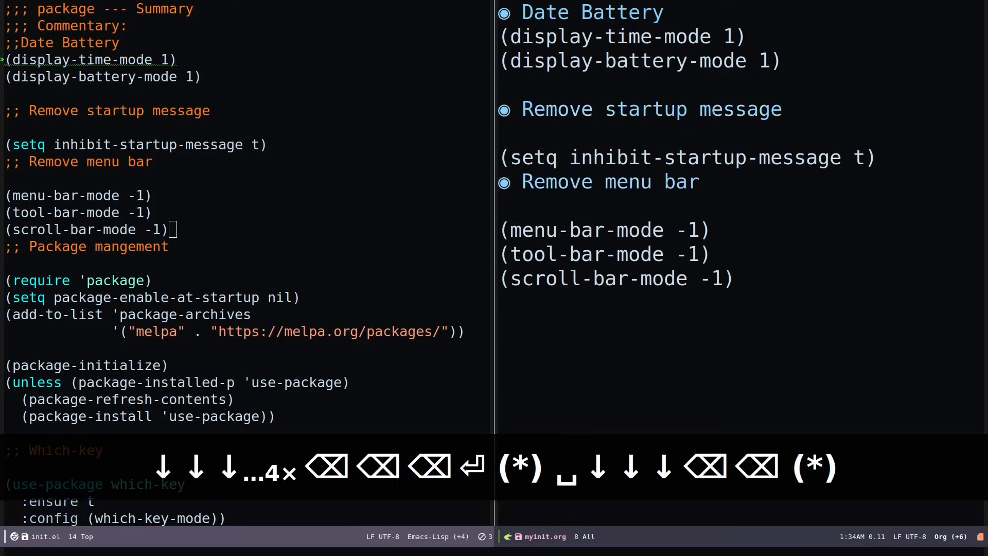
key(up)
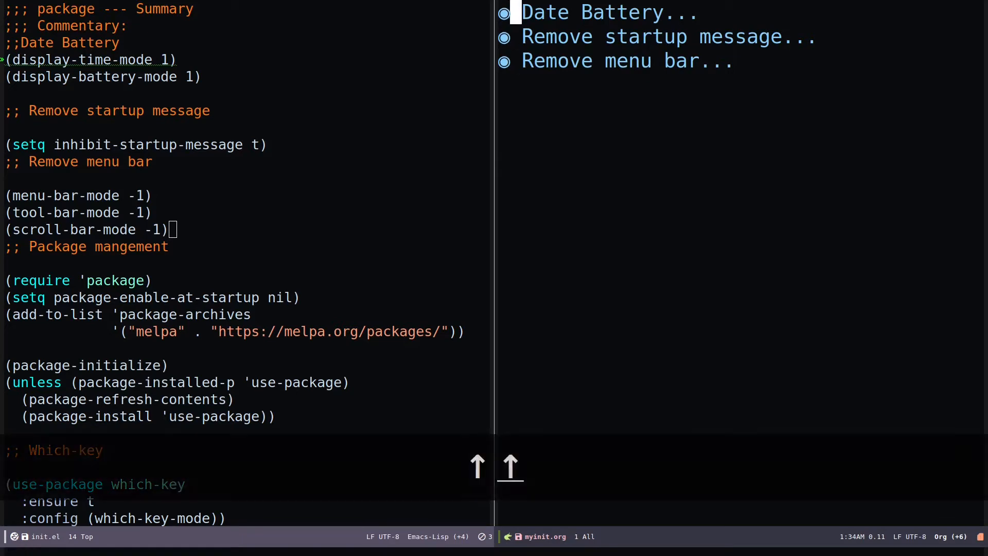
Add a #+BEGIN_SRC emacs-lisp line above the Date Battery code
click(592, 11)
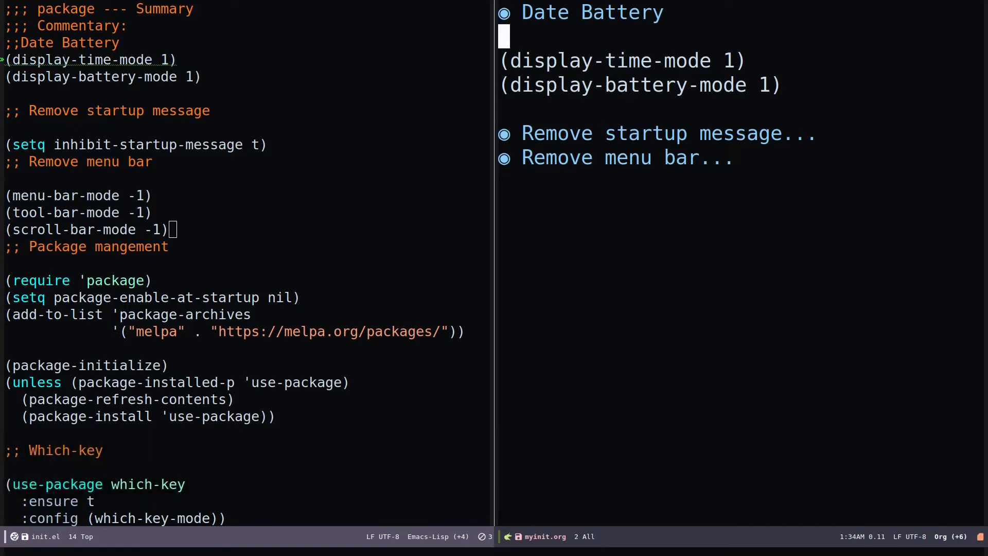
text(#=)
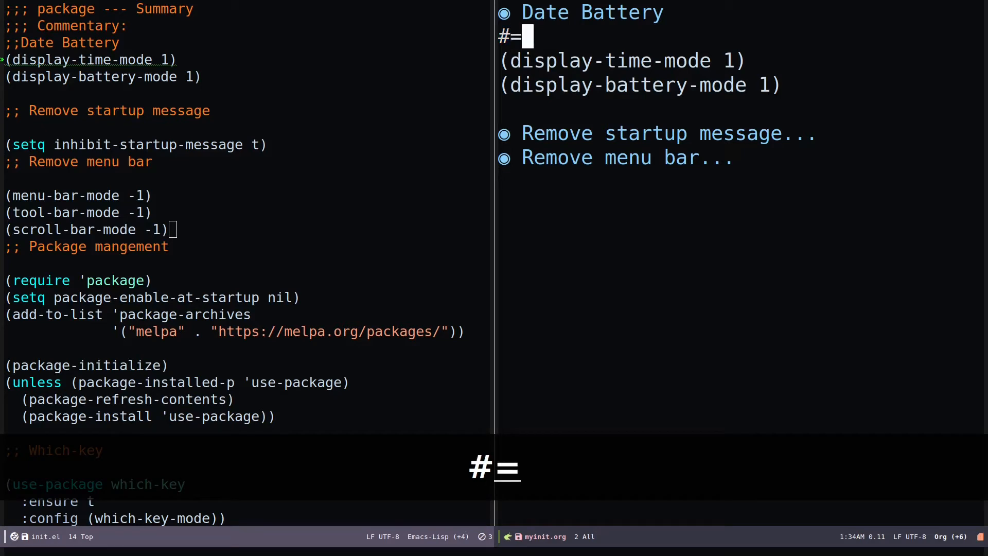
text(+)
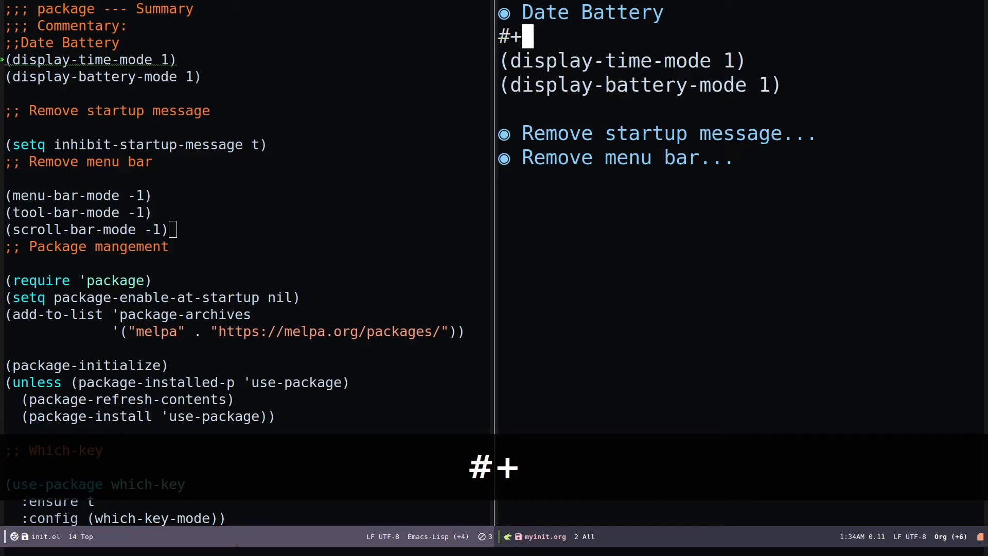
text(BE)
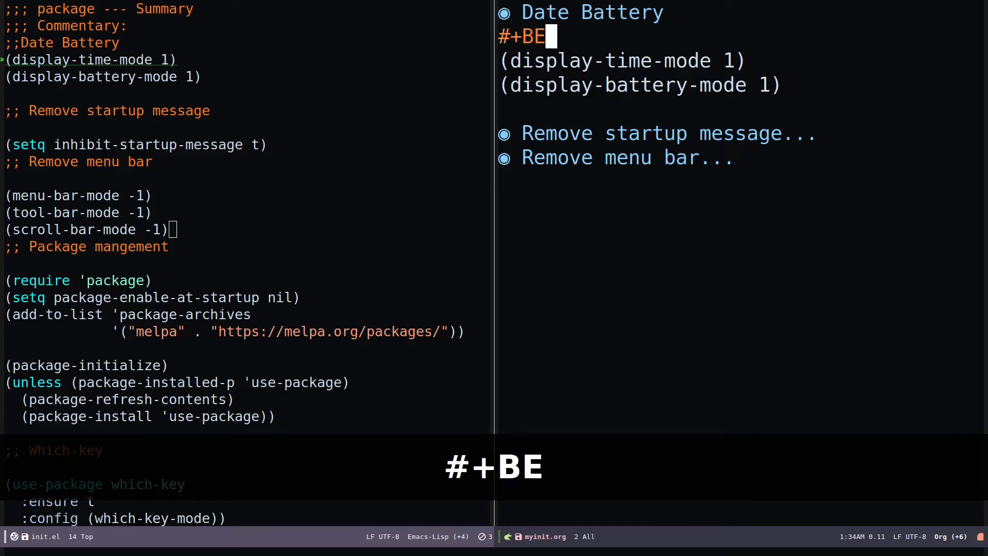
text(GIN_)
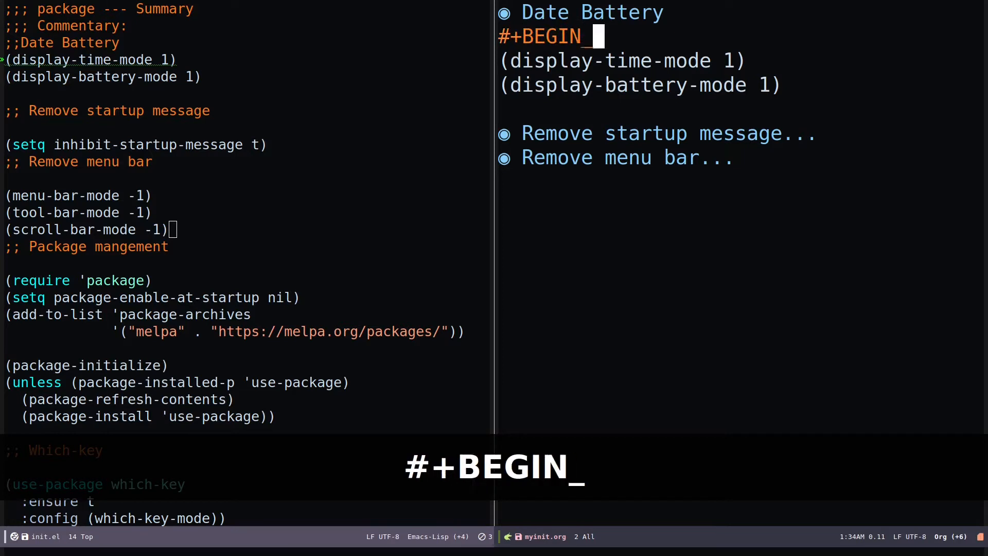
text(SR)
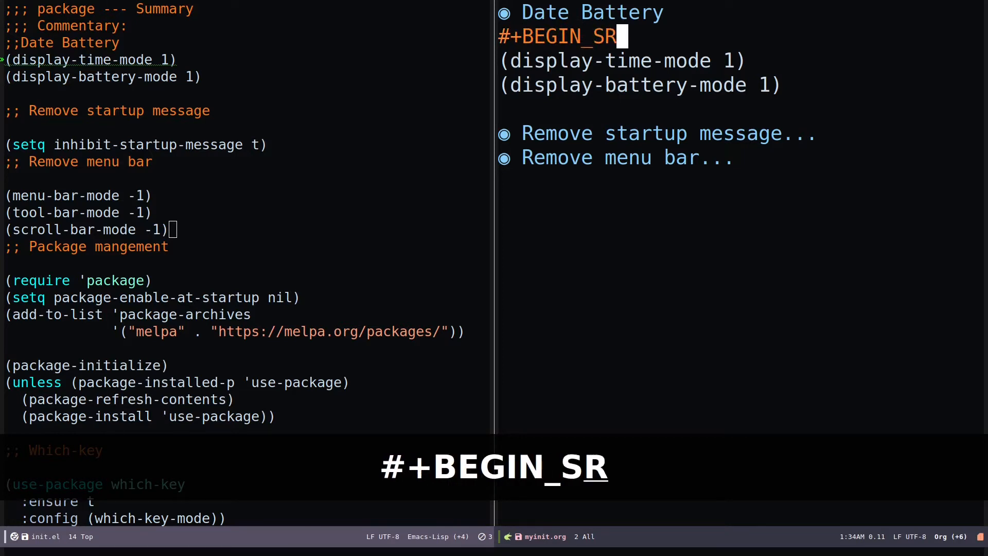
text(C)
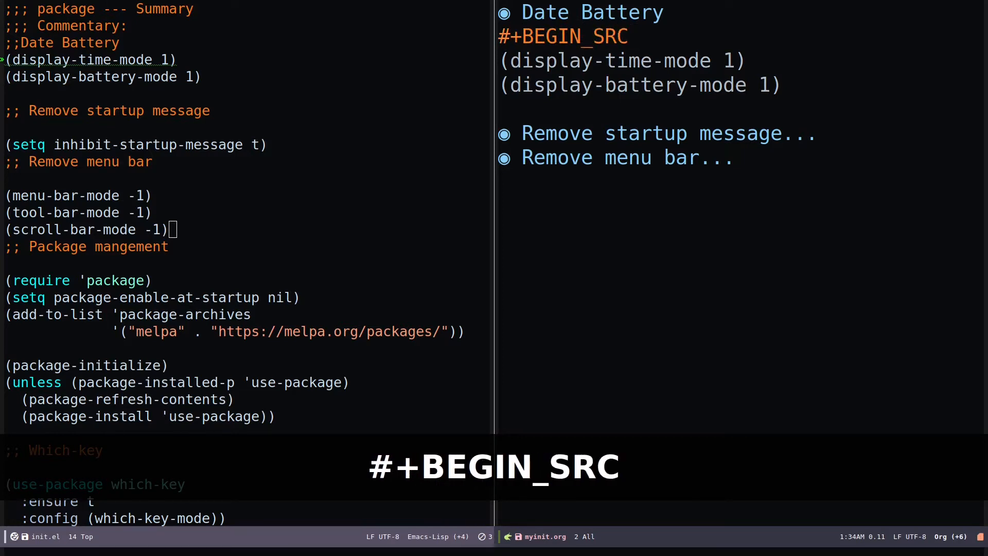
text(e)
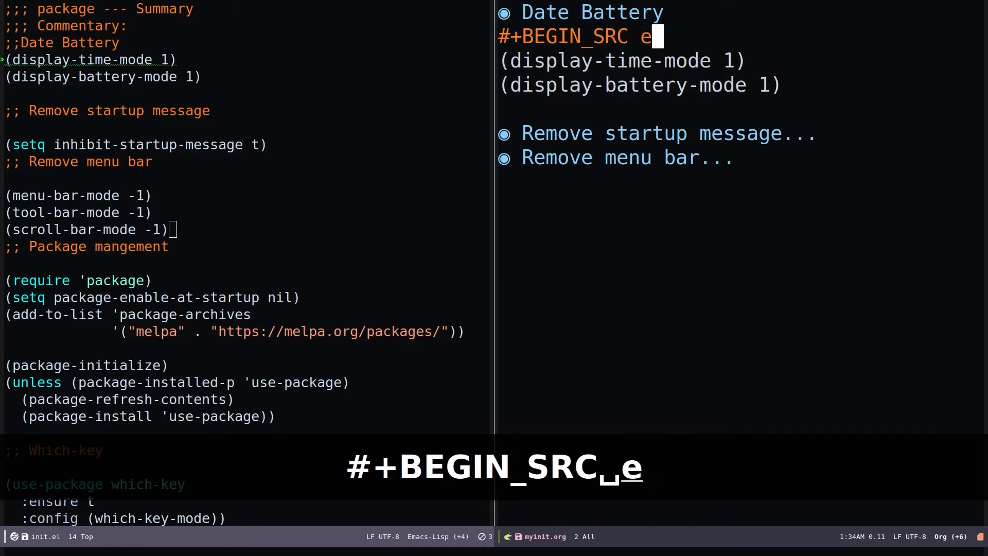
text(macs-li)
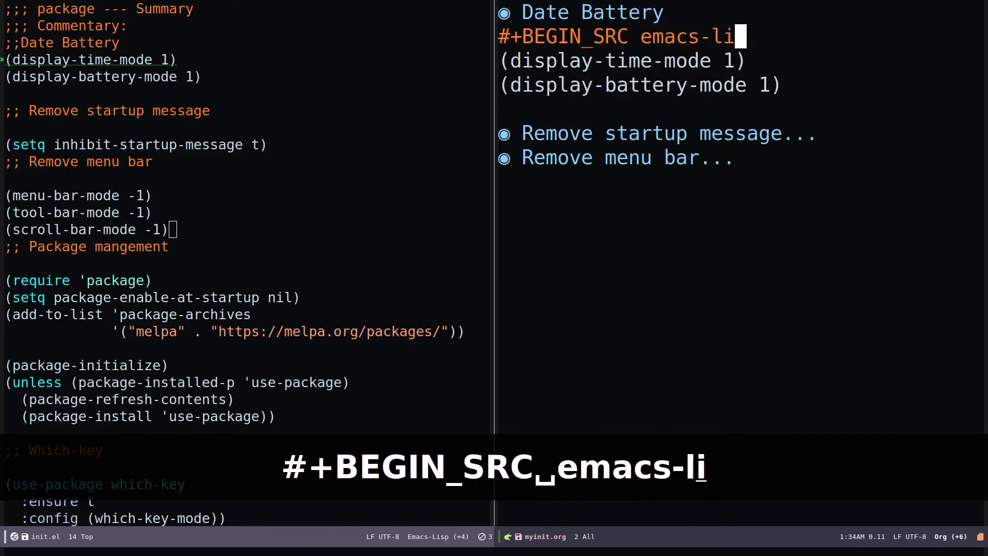
text(sp)
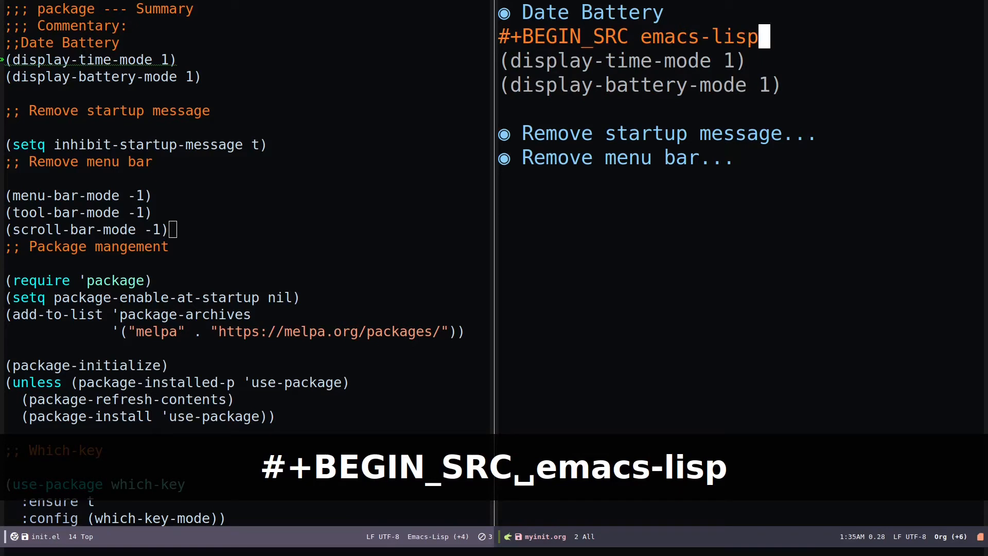
Close the block with a #+END_SRC line below the battery code
key(down)
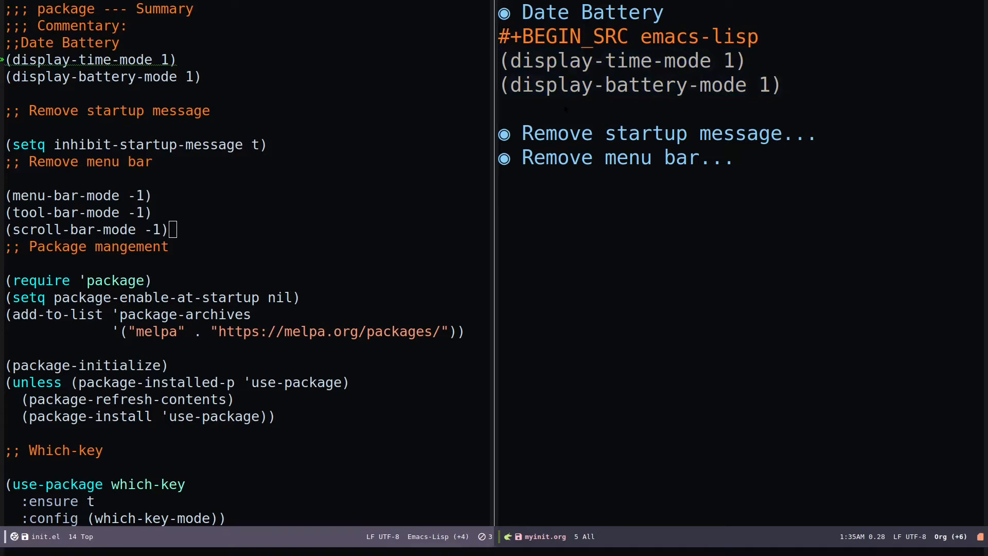
text(#)
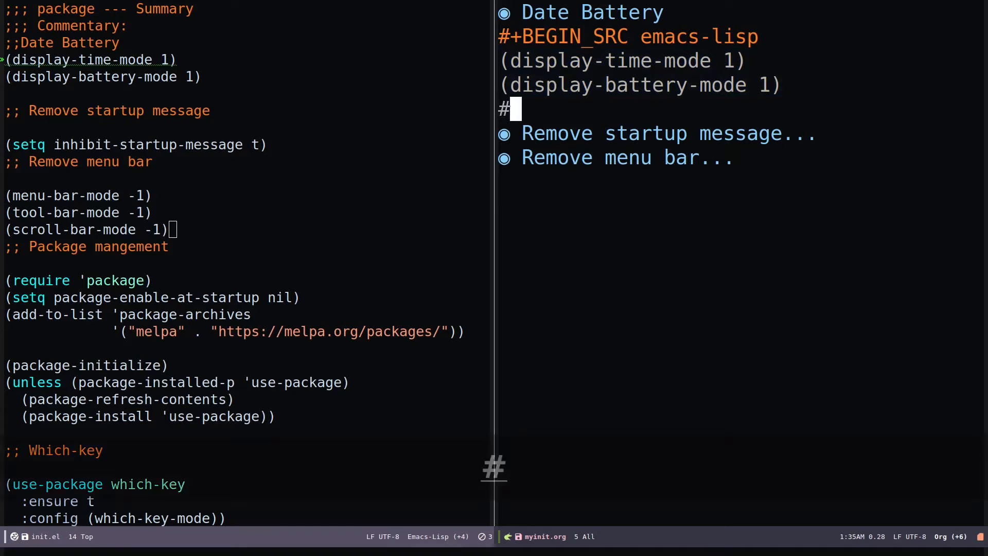
text(+)
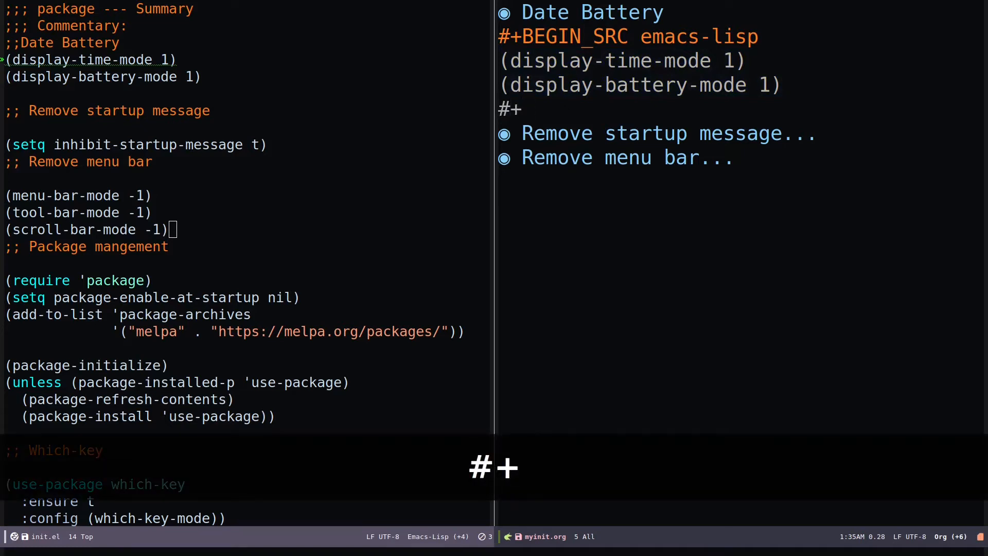
text(END)
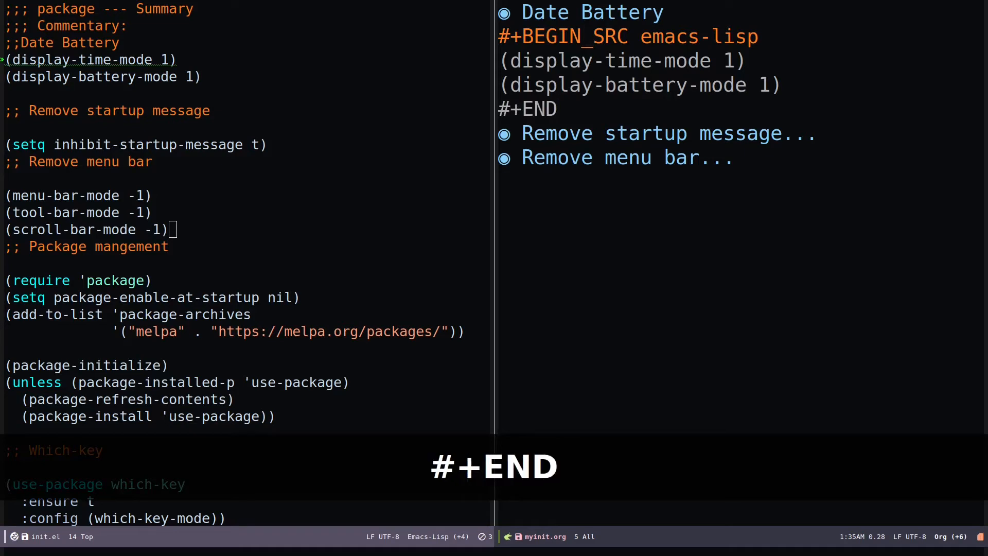
text(_S)
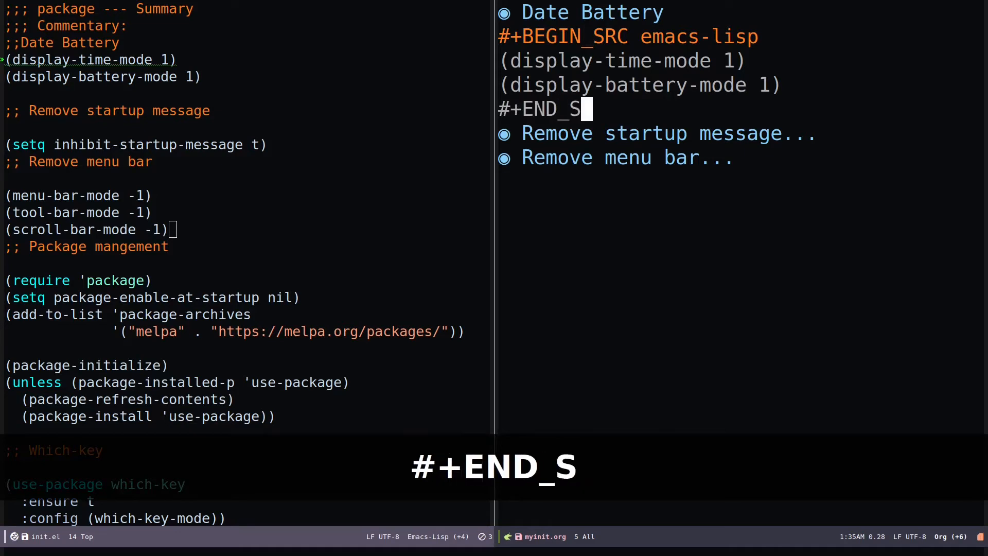
text(RC)
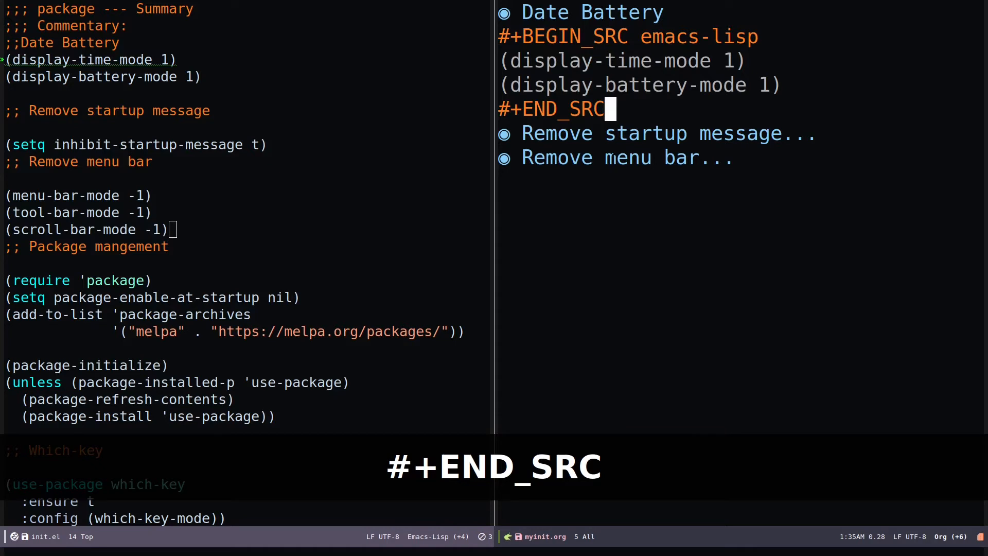
Wrap startup-message and menu-bar code in source blocks, then paste remaining init.el configuration
key(up)
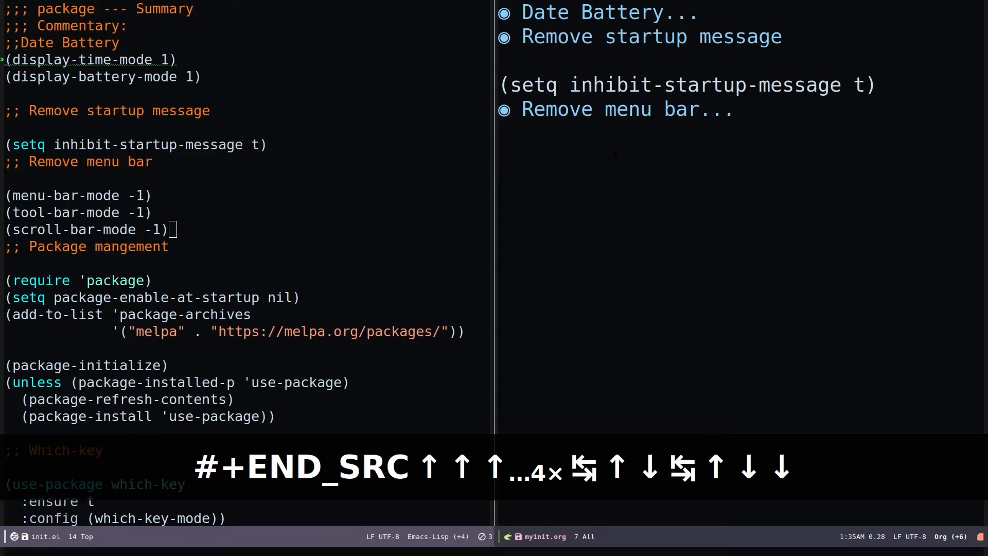
key(ctrl+y)
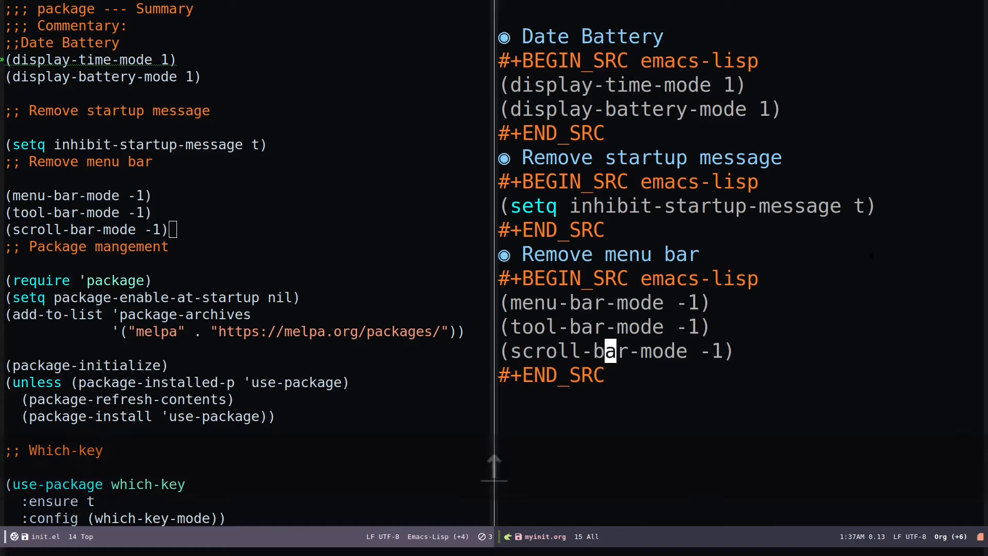
key(TAB)
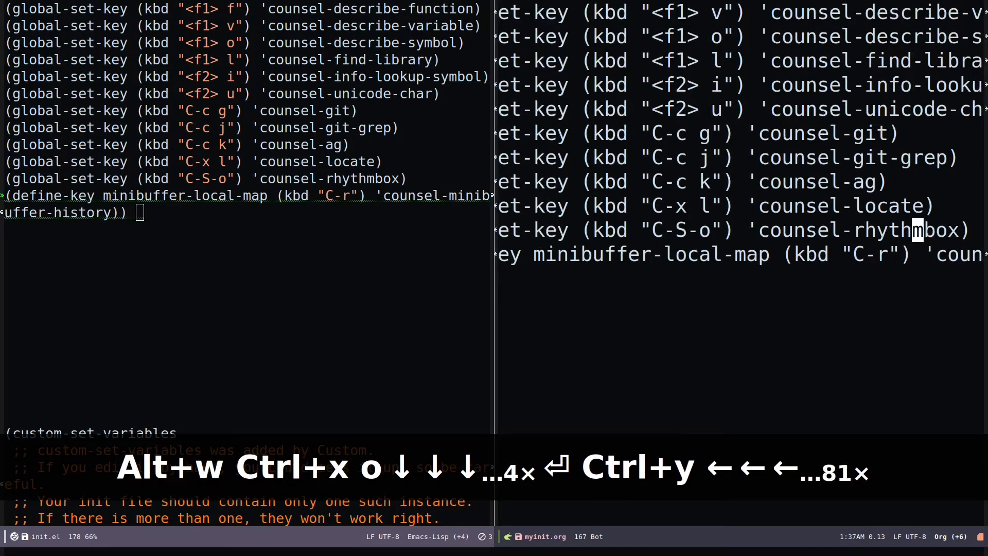
key(Left)
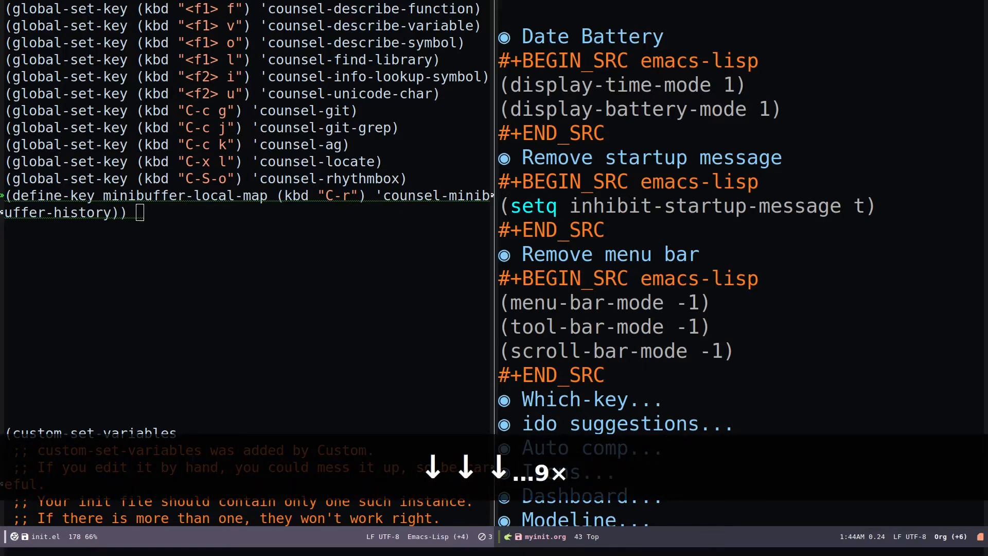
Scroll myinit.org to view the Org bullets through swiper search headings
scroll(down, 3)
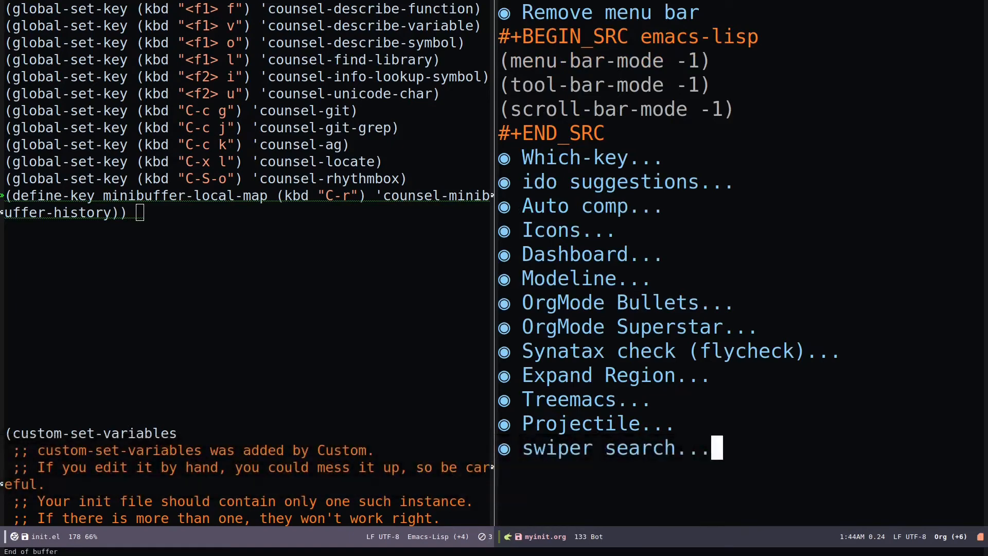
scroll(up, 3)
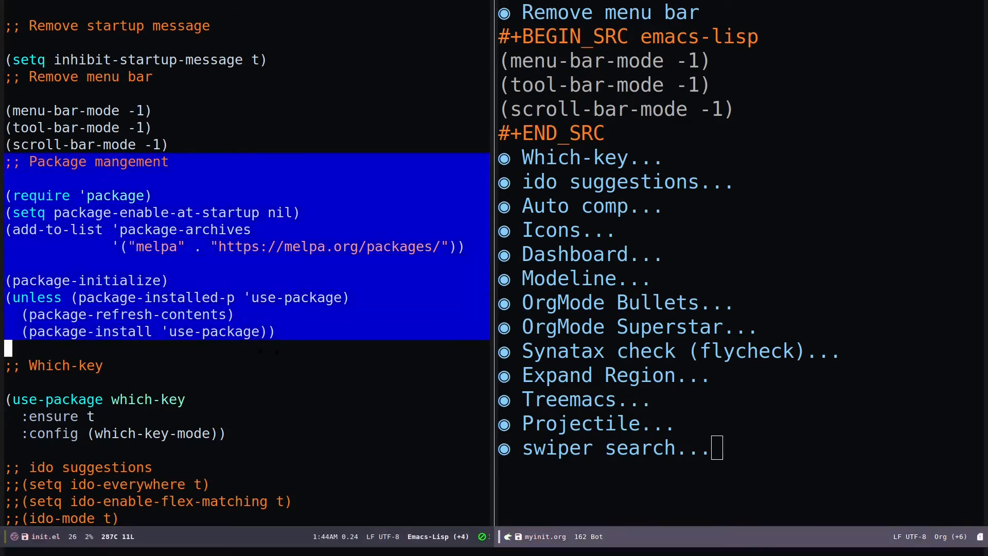
Select all configuration below the package management code in init.el and delete it
key(ctrl+space)
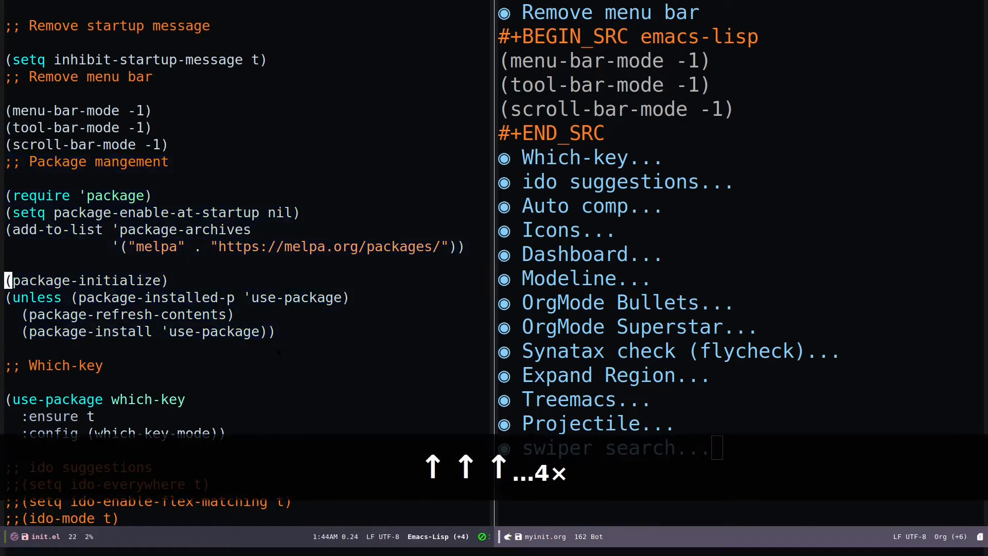
key(up)
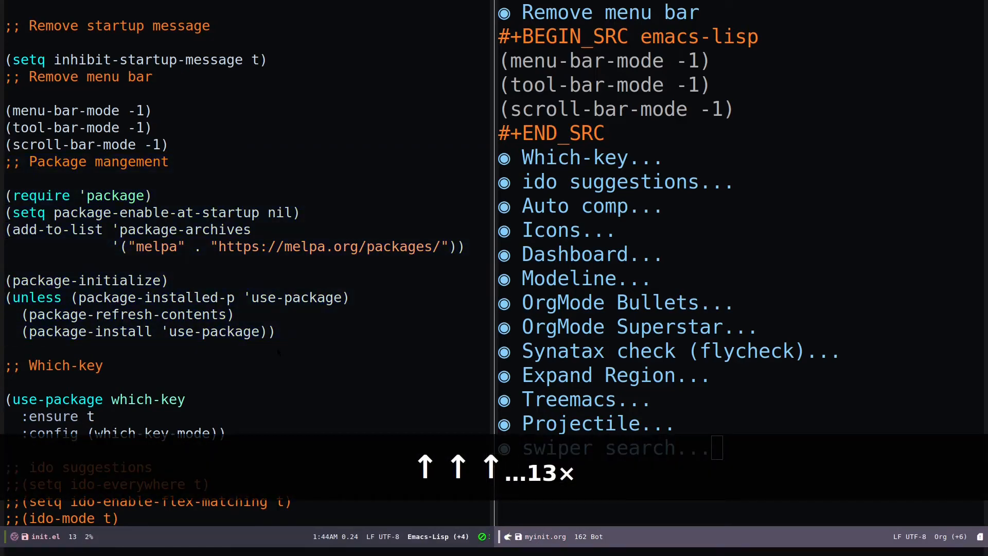
key(shift+Down)
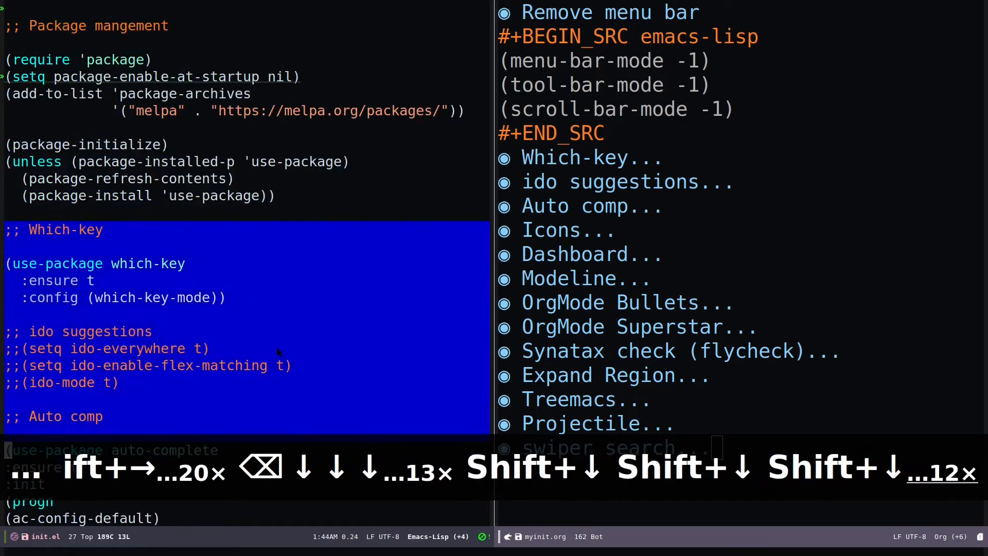
key(shift+Down)
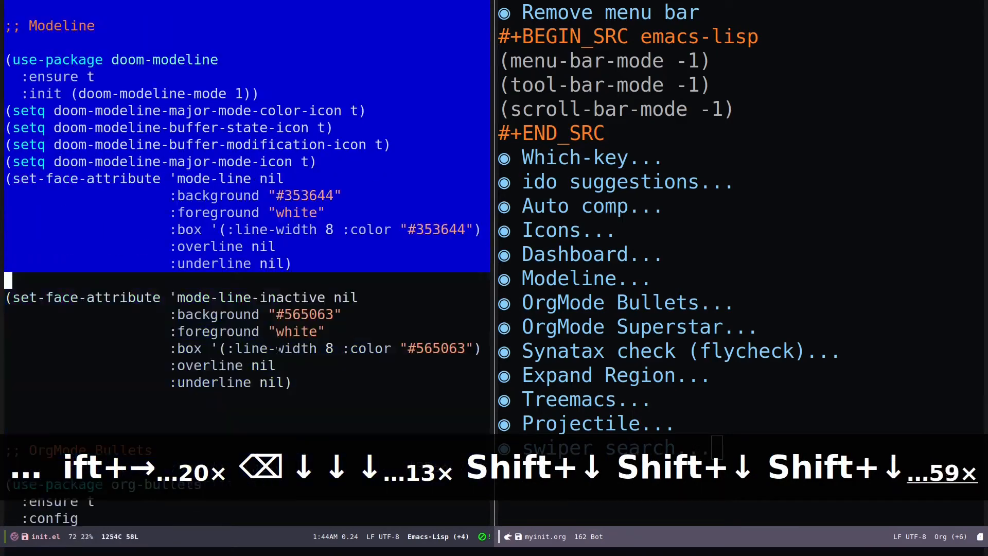
key(Shift+Down)
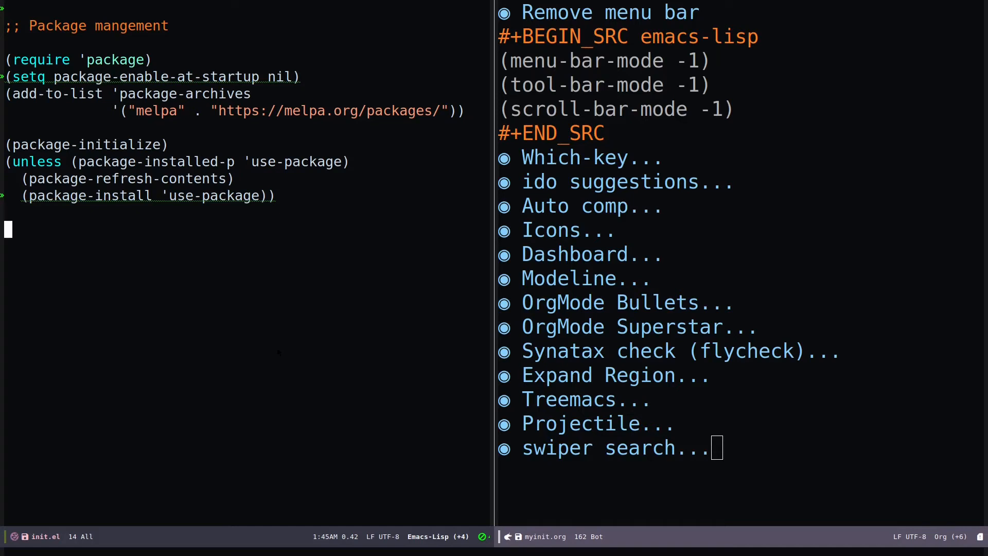
Add (org-babel-load-file (expand-file-name "~/.emacs.d/myinit.org")) to init.el
text((or)
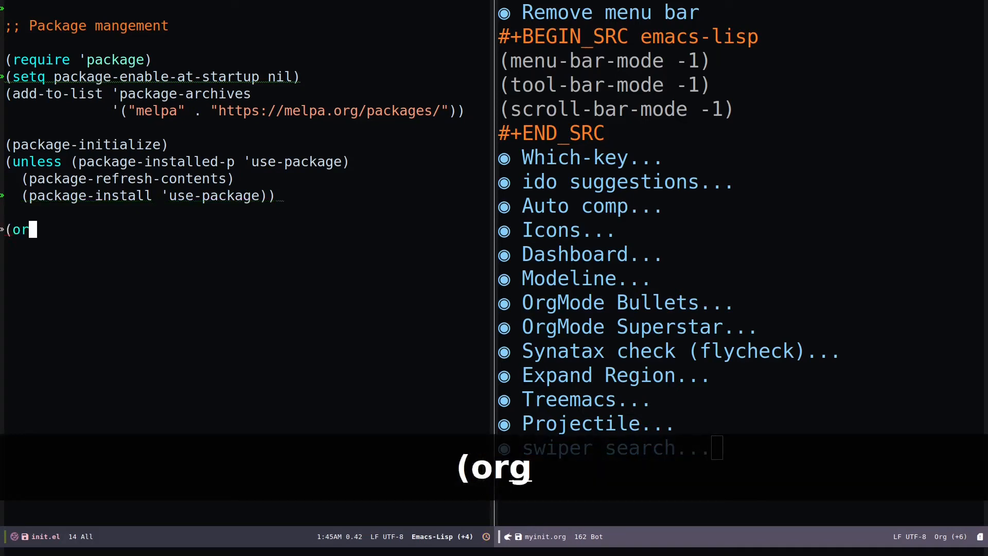
text(-)
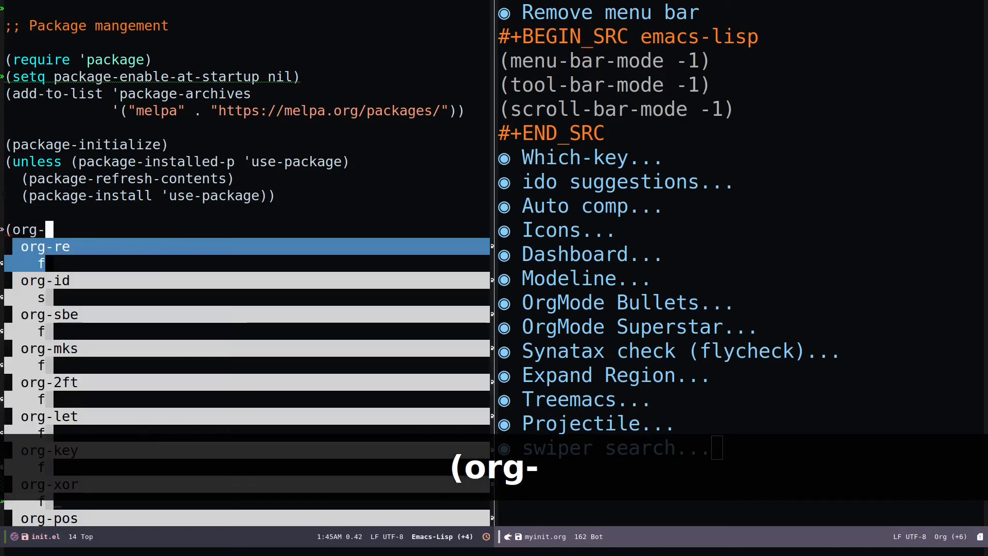
text(babel)
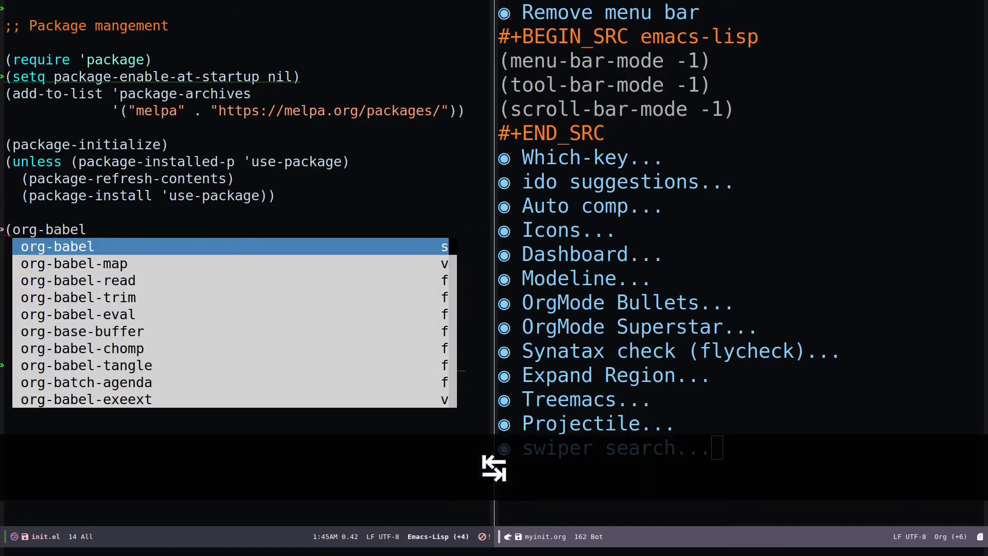
text(-)
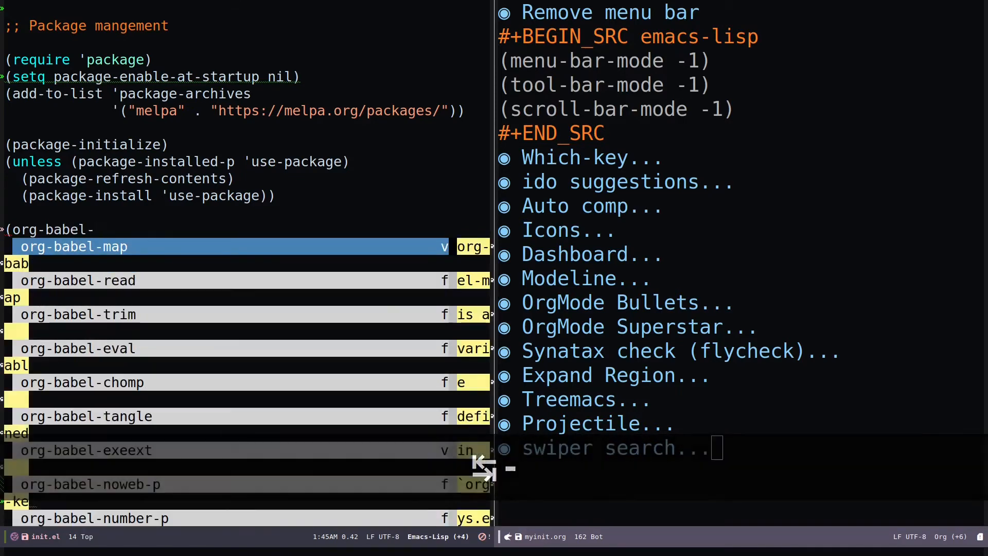
text(l)
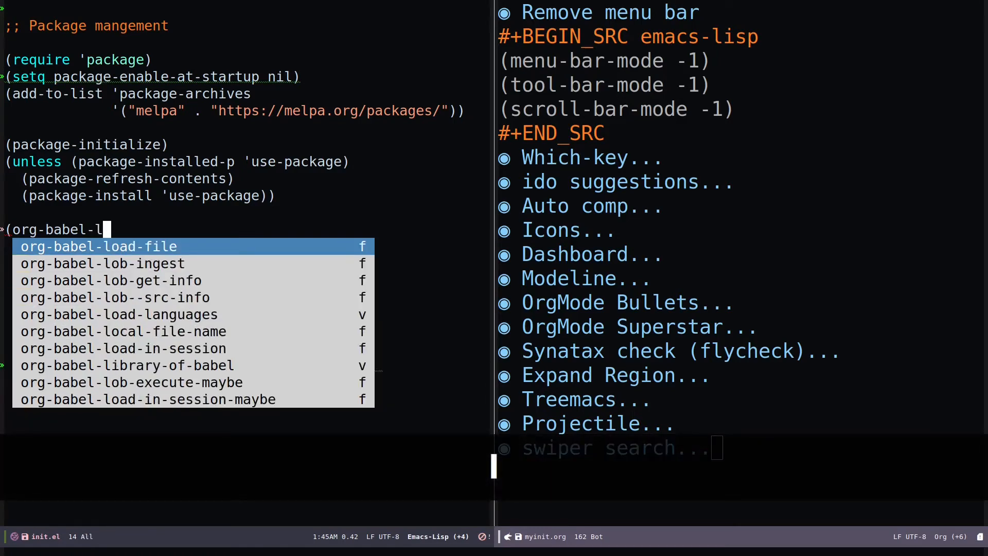
text(oad-file ()
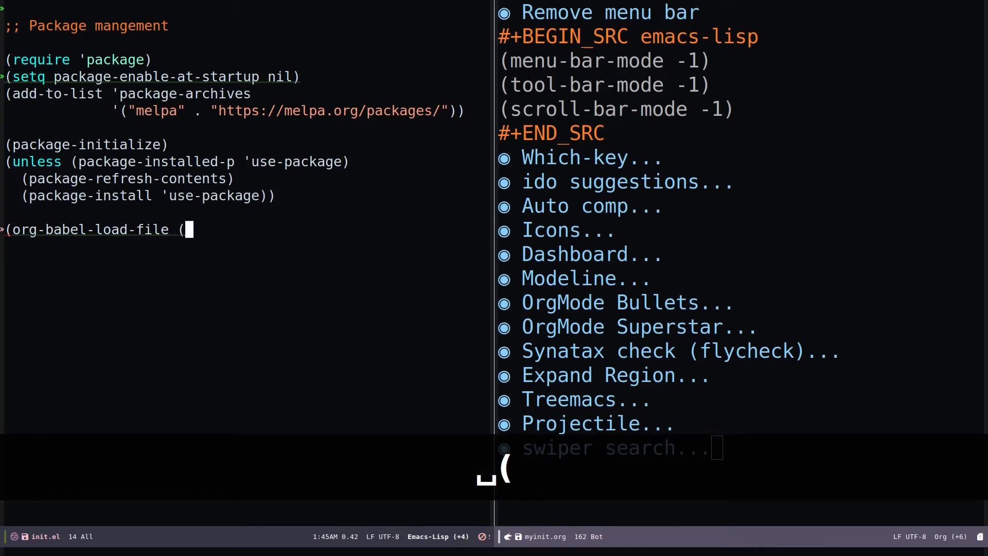
text(exp)
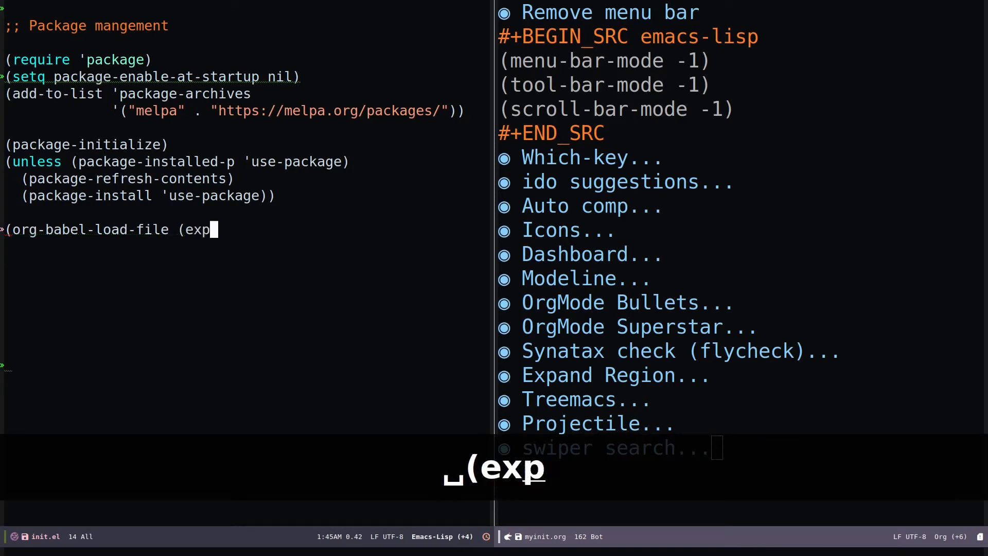
text(and-file-name)
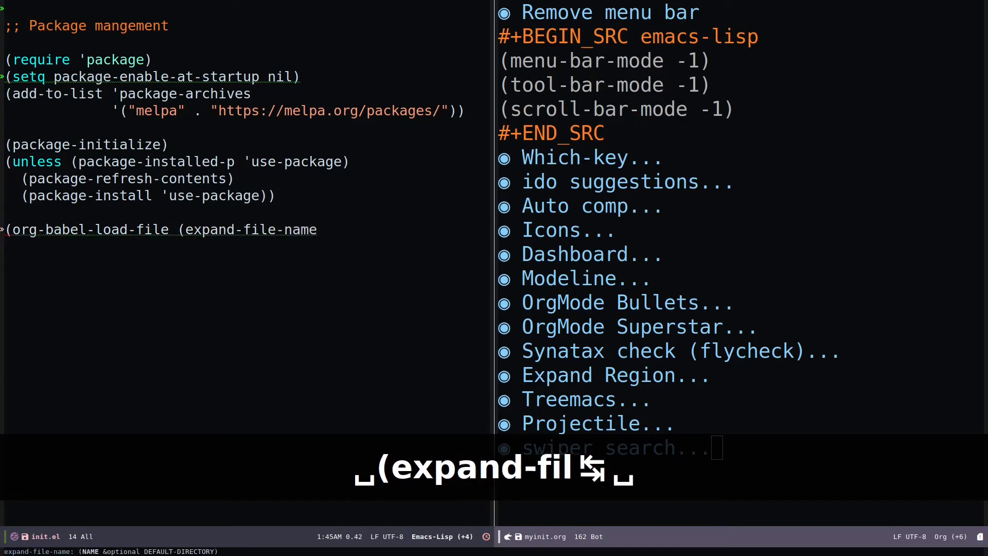
text(")
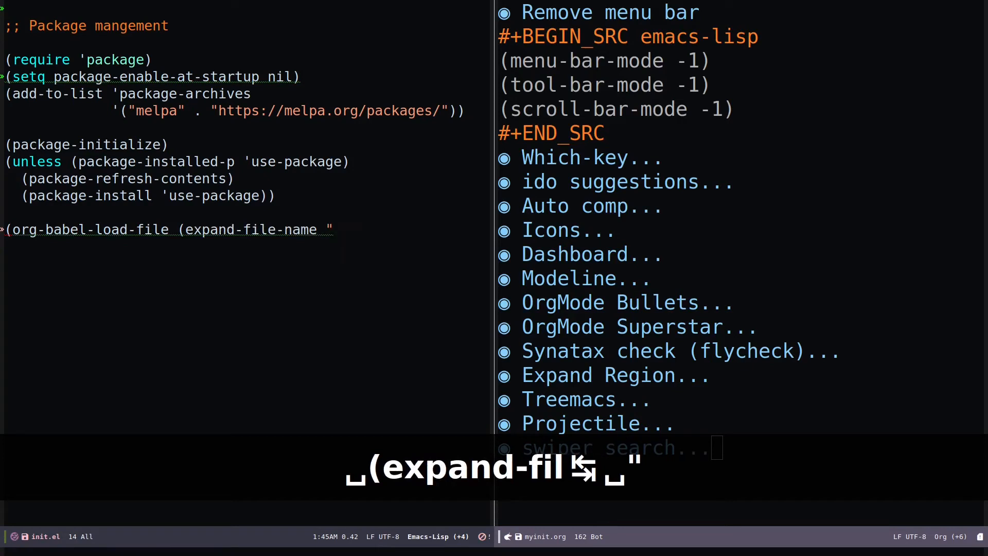
text(~/)
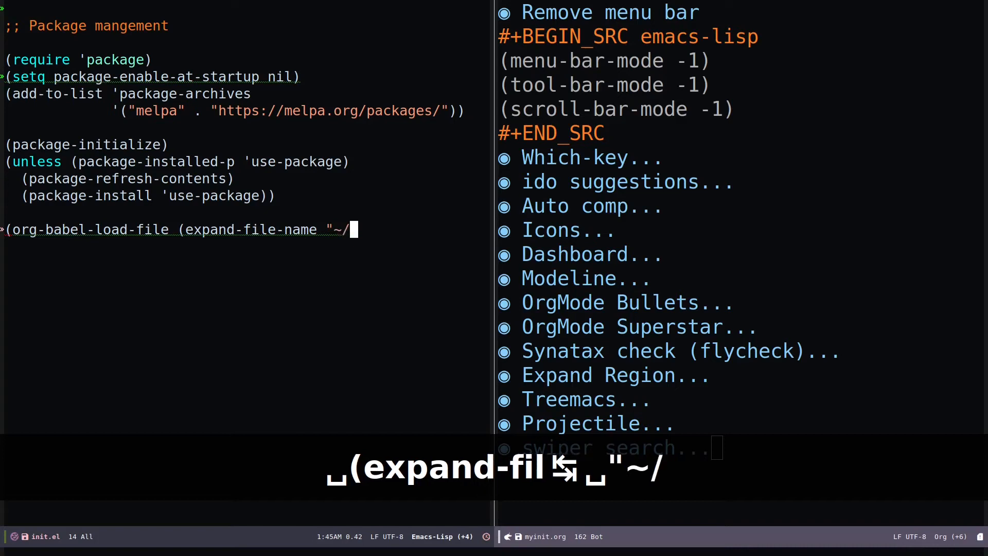
text(.)
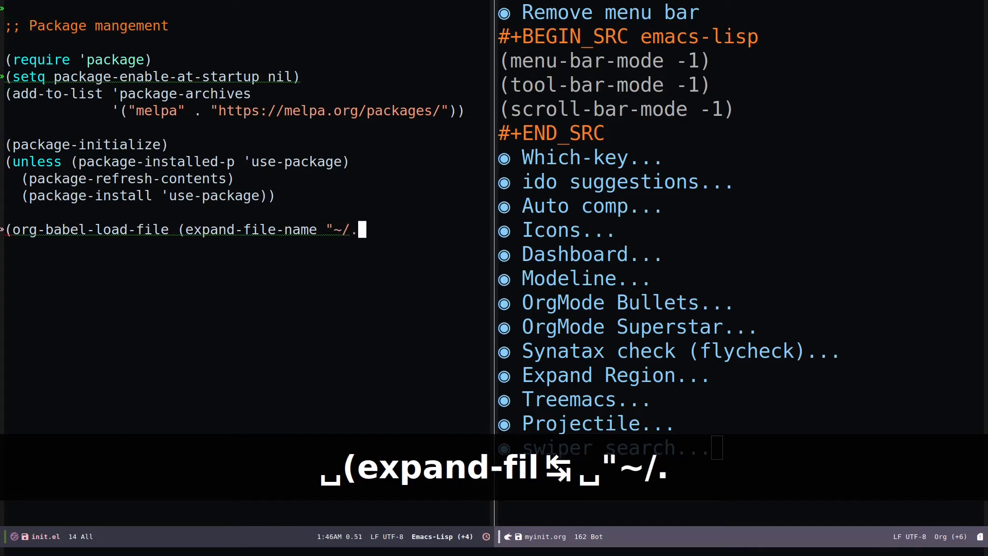
text(emacs.d)
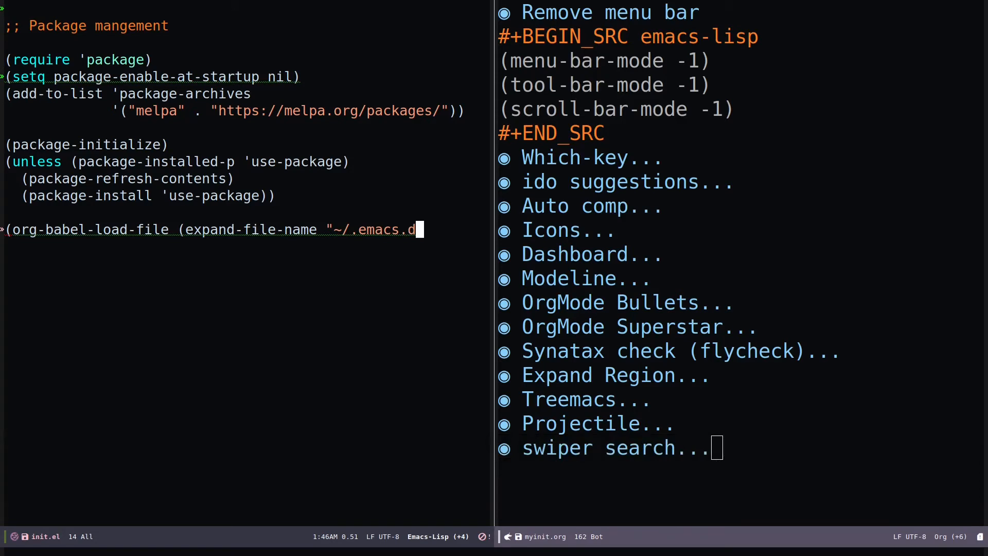
text(/m)
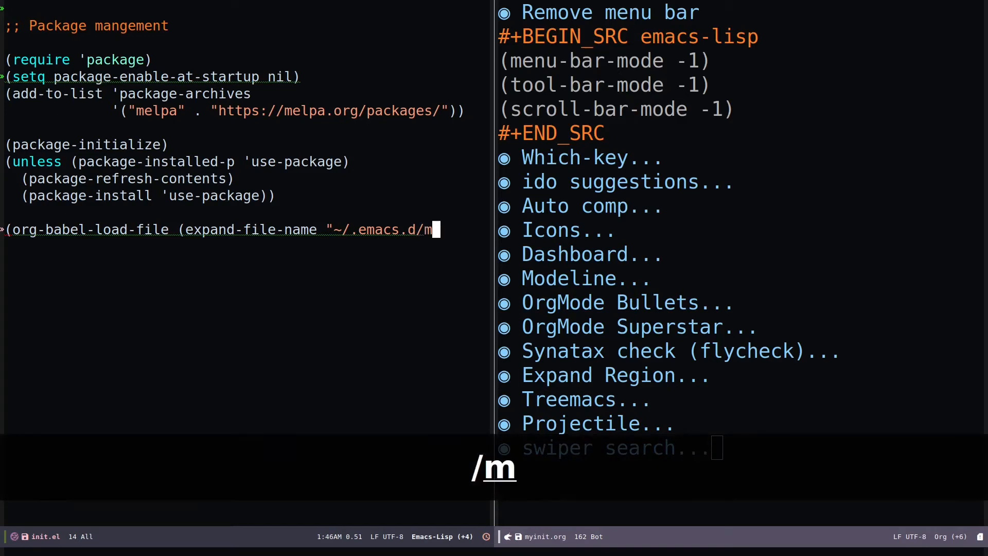
text(yinit.)
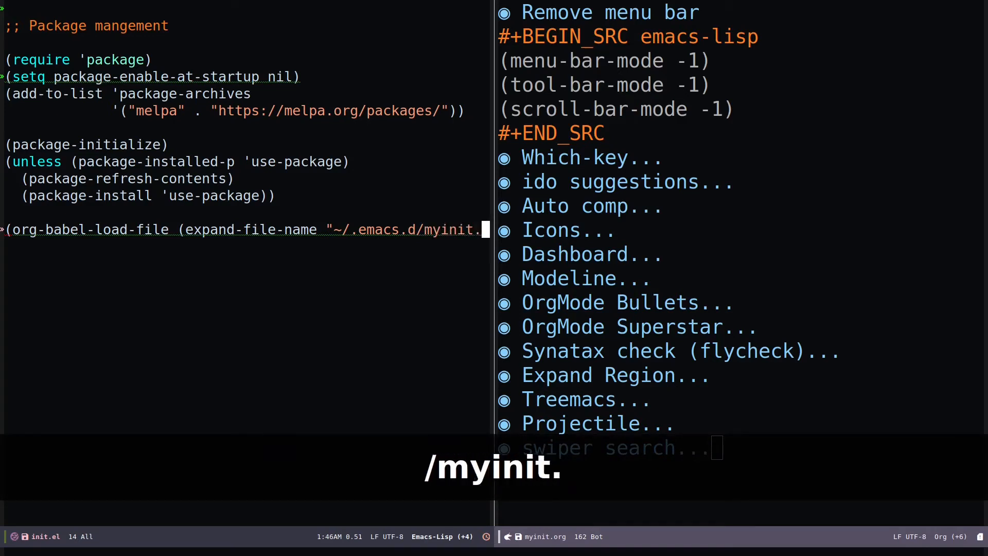
text(org)
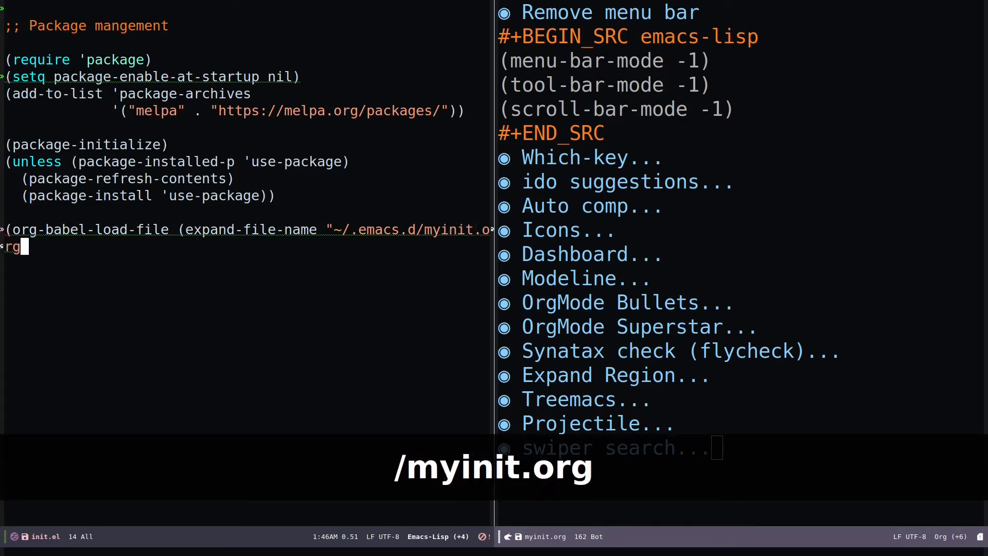
text(")
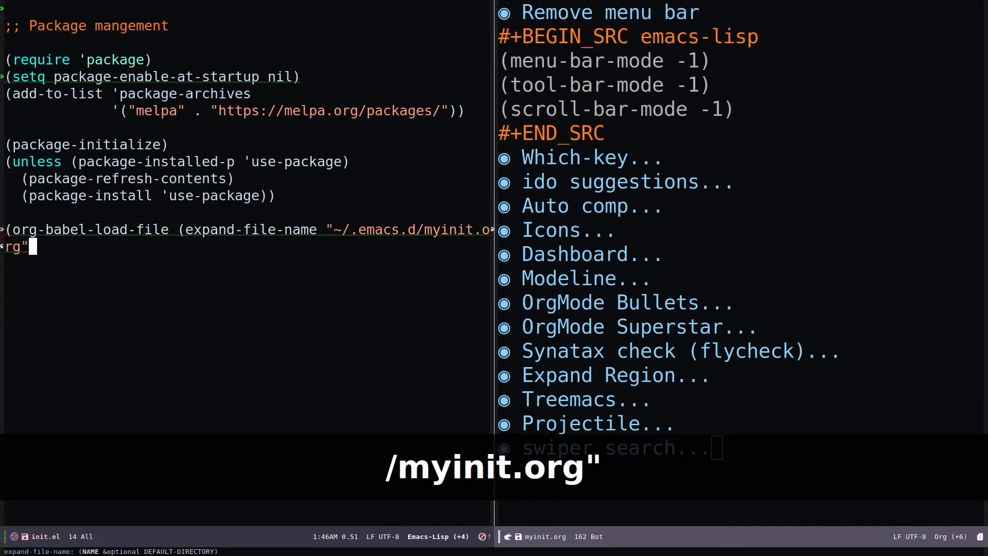
text()))
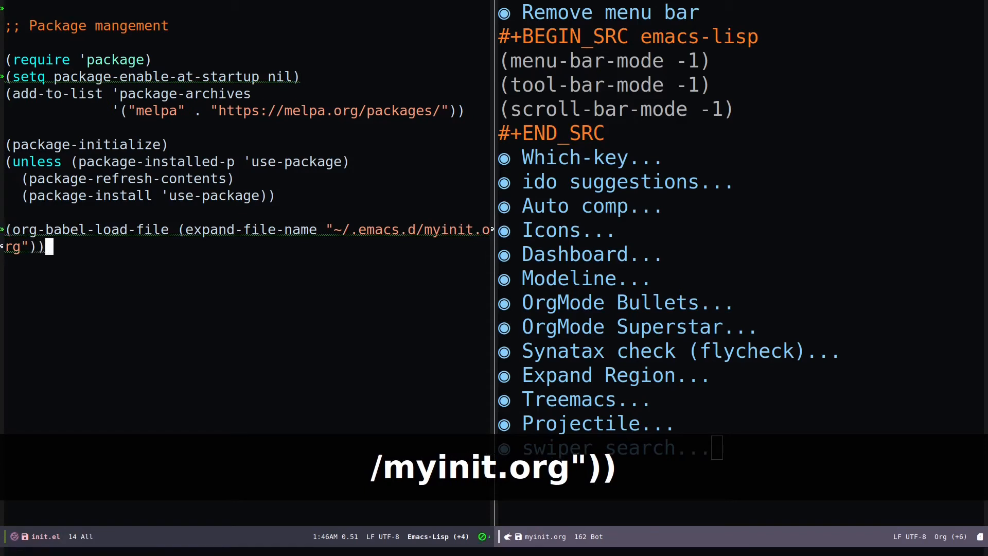
Save init.el and quit Emacs, confirming with y
key(ctrl+x ctrl+s)
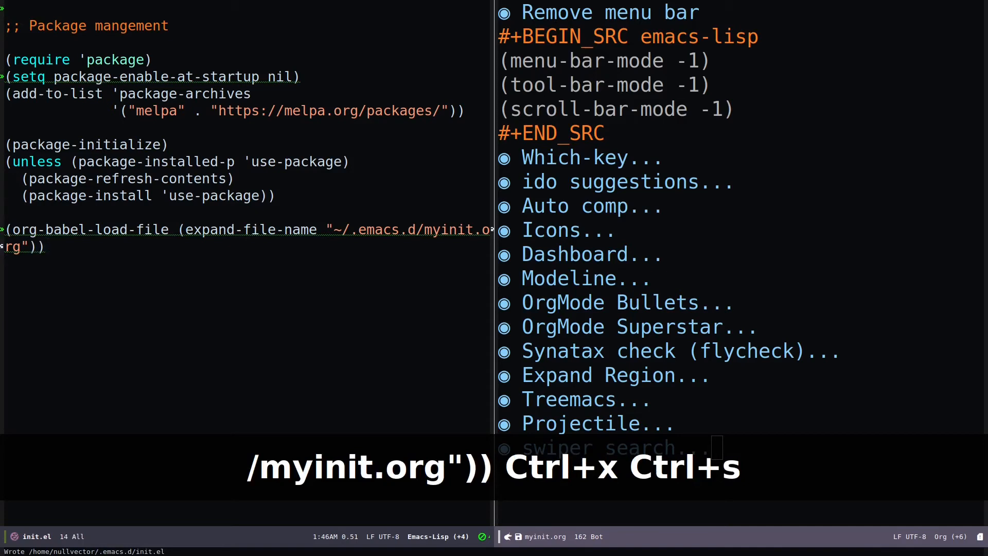
key(ctrl+x ctrl+c)
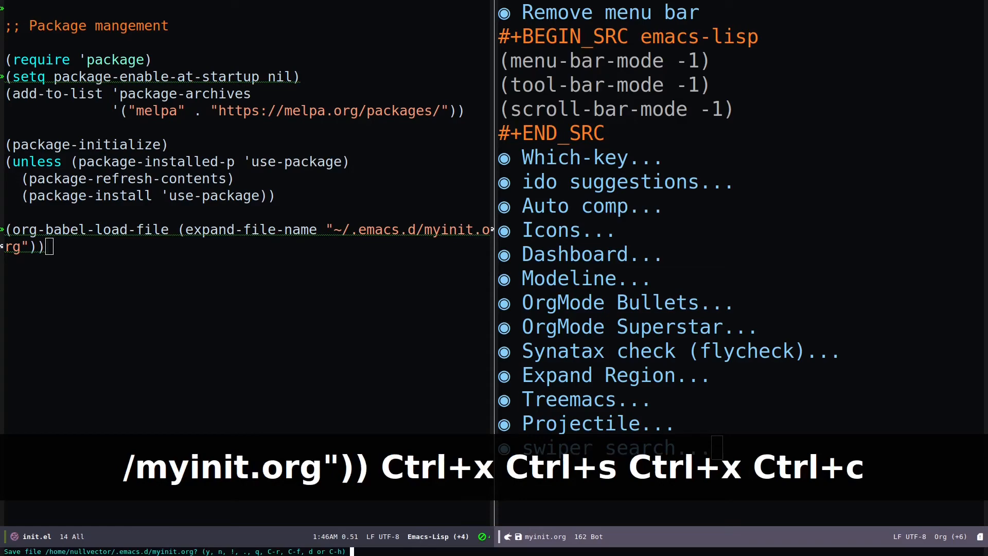
key(y)
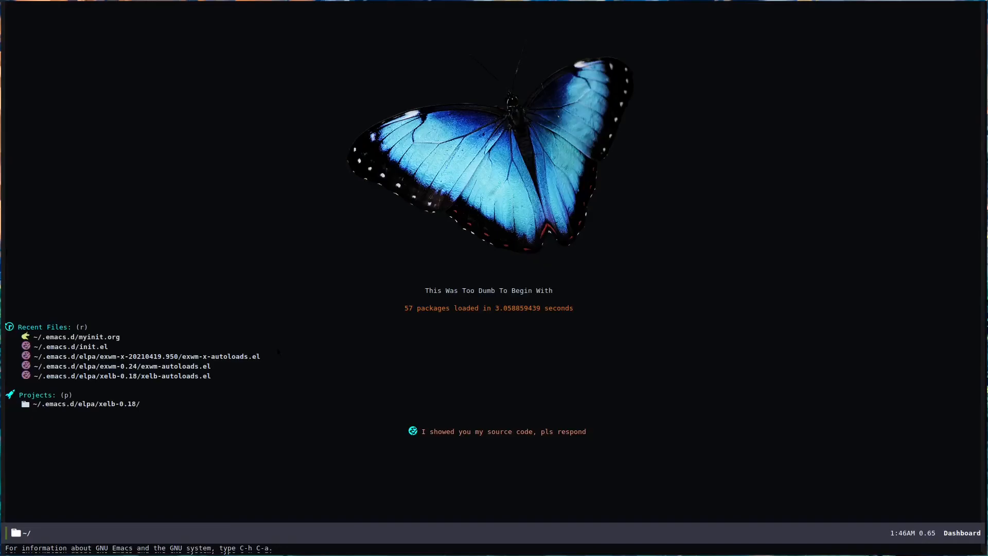
Reopen ~/.emacs.d/myinit.org from Recent Files and fold its sections to headings
key(F11)
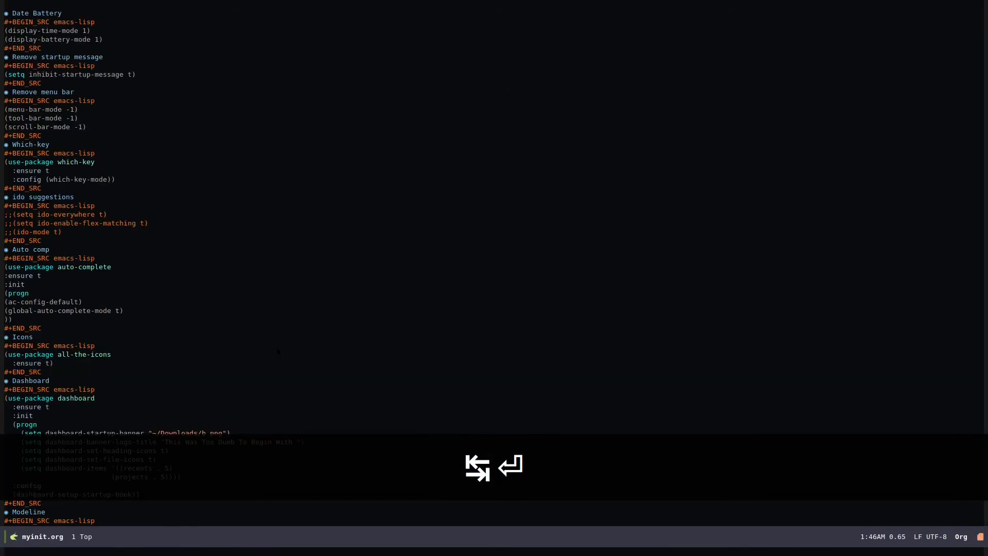
key(Down)
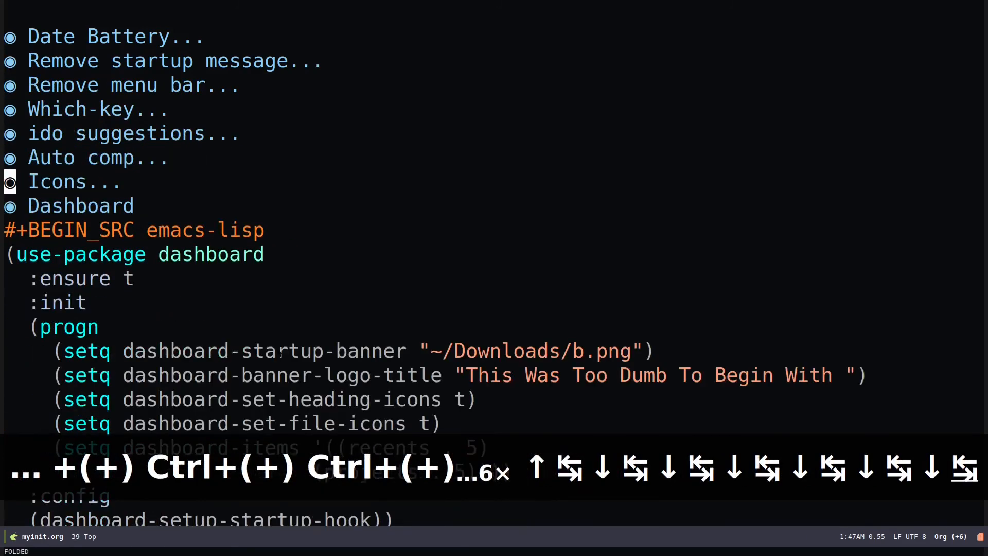
scroll(down, 3)
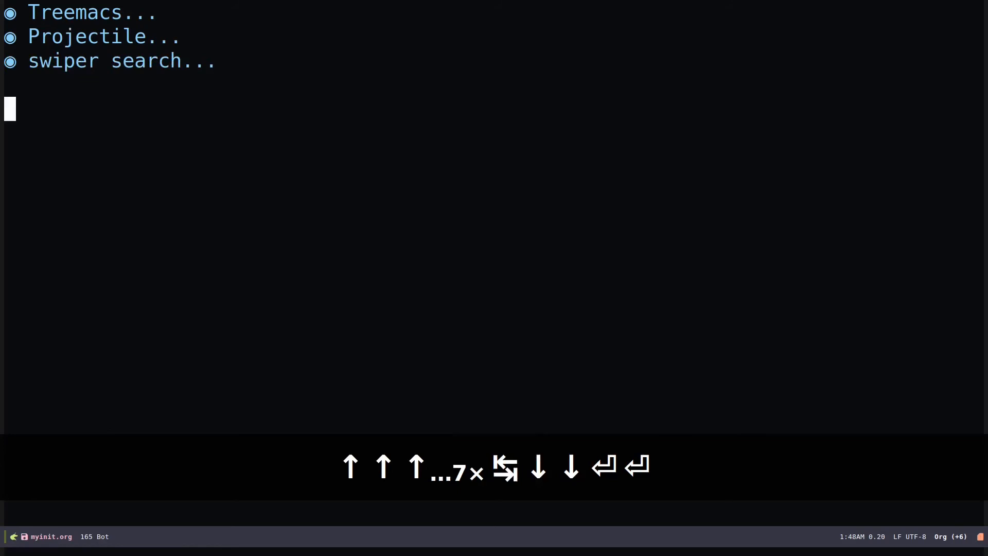
Insert an empty #+BEGIN_SRC emacs-lisp source block below the swiper search heading
text(#)
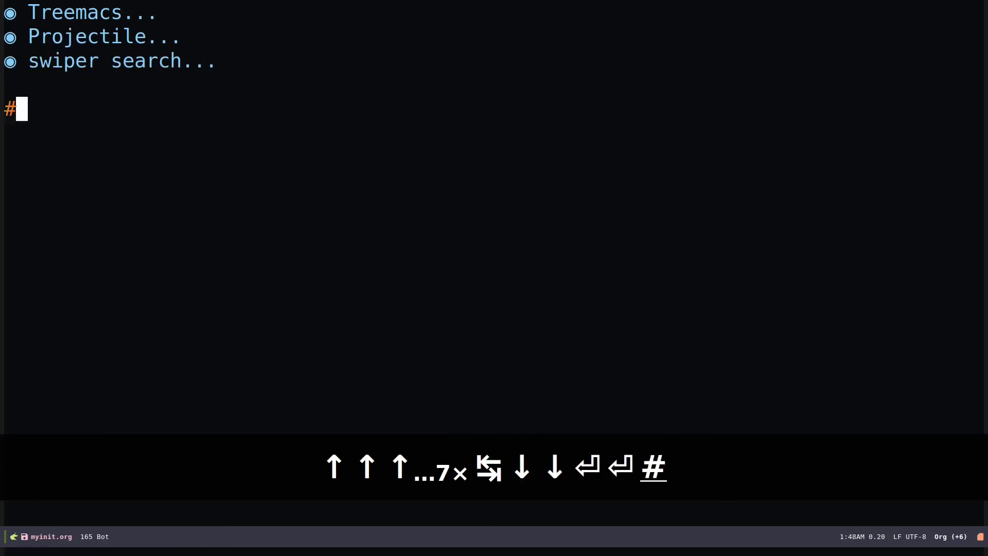
text(+B)
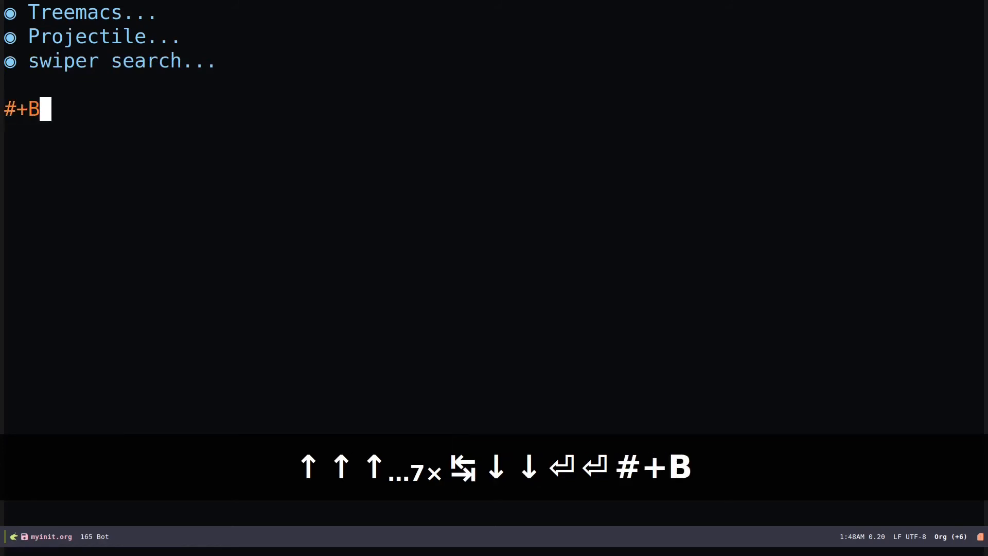
text(EGIN_SRC)
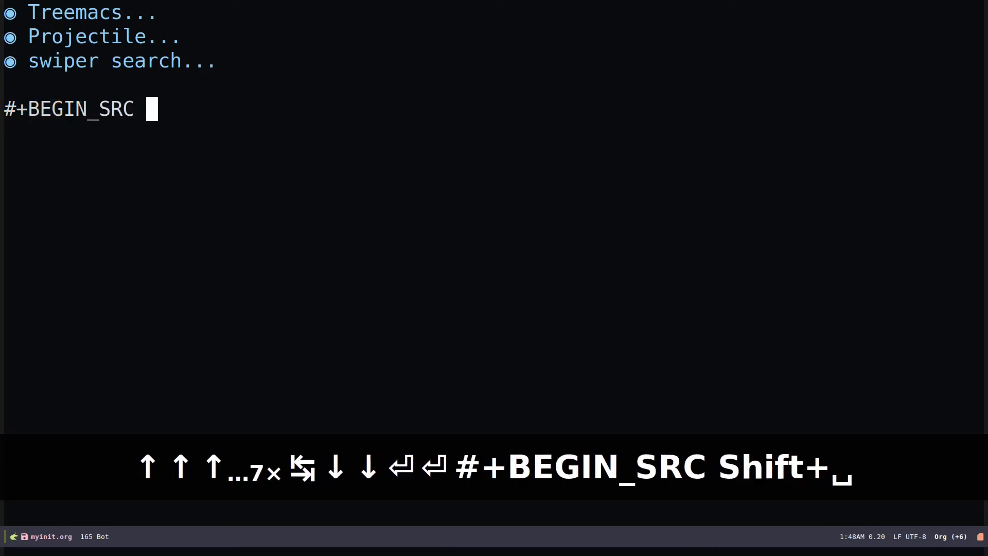
text(emacs)
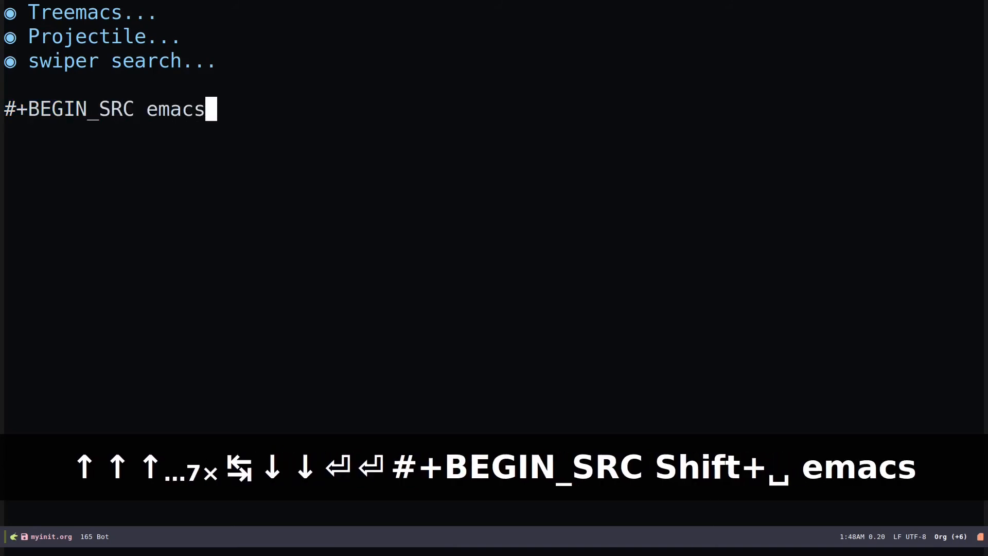
text(-lisp)
text(#END_SRC)
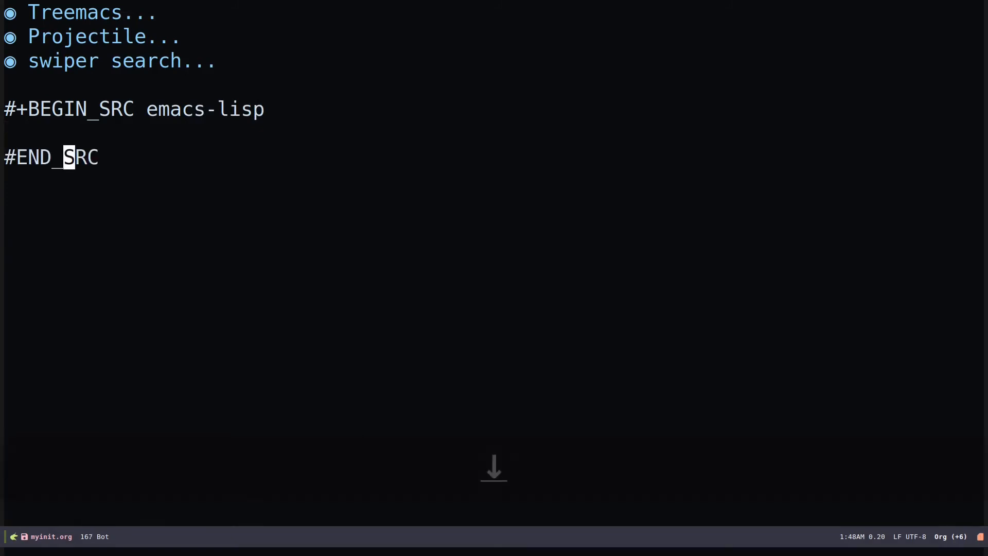
key(left)
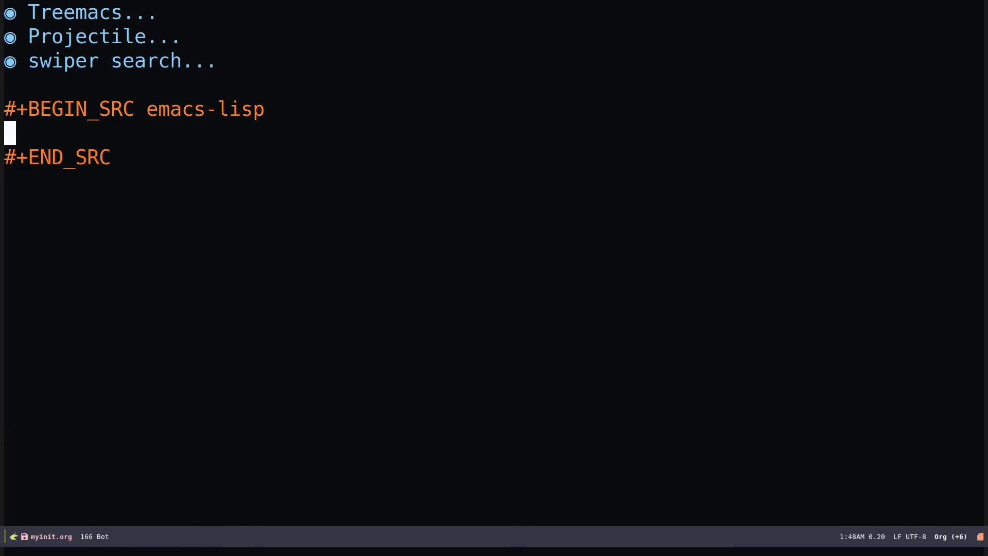
Write (+ 2 3) inside the block and evaluate it to 5 with C-x C-e
text(()
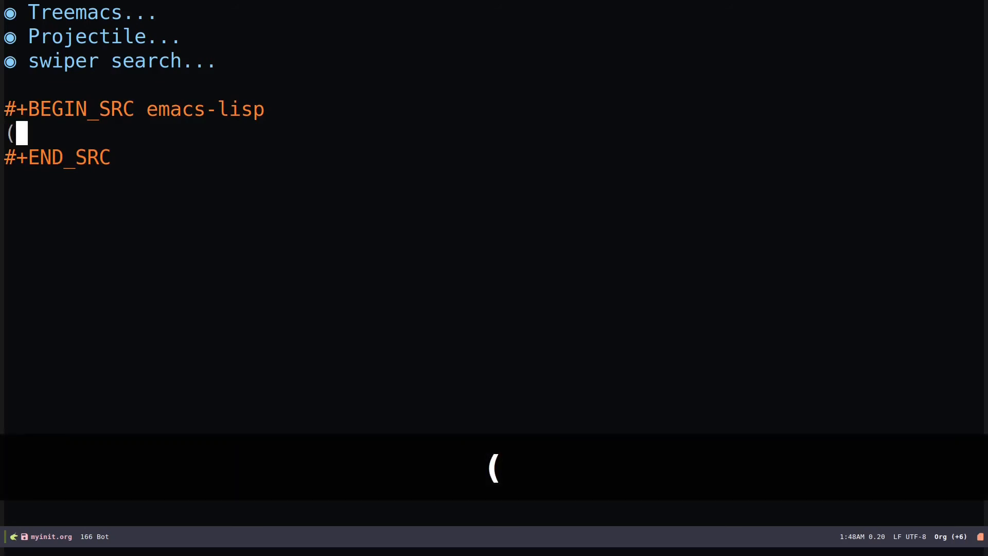
text(+ 2)
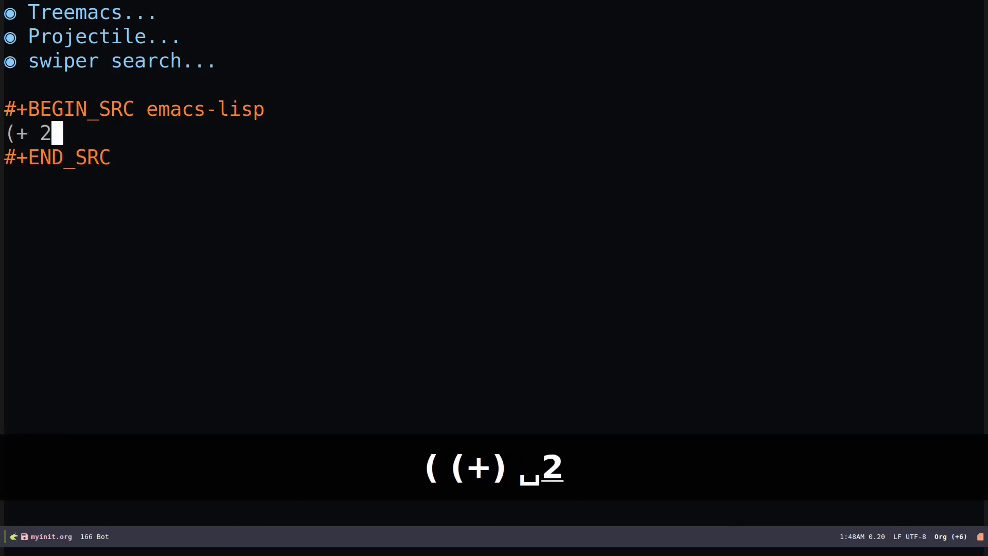
text(3))
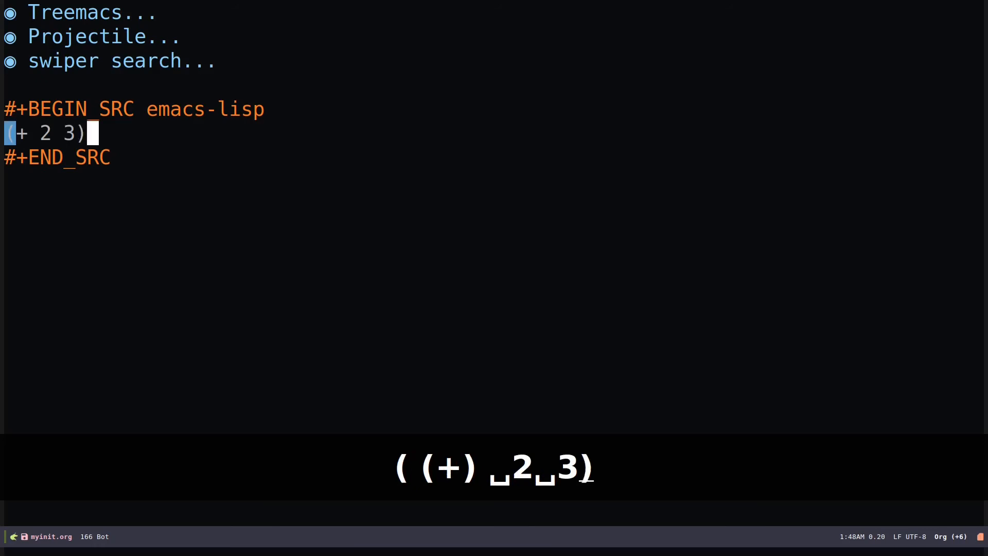
key(ctrl+x)
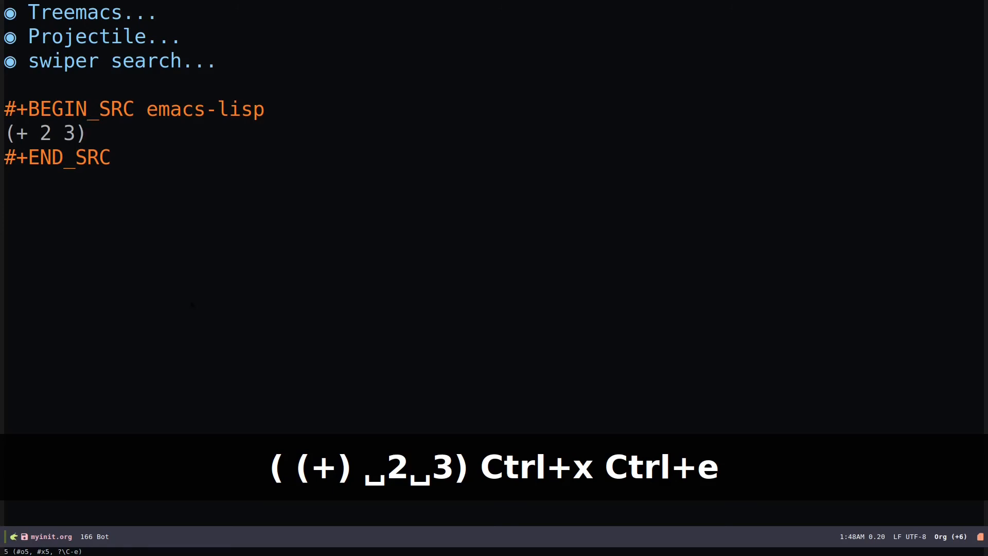
key(up)
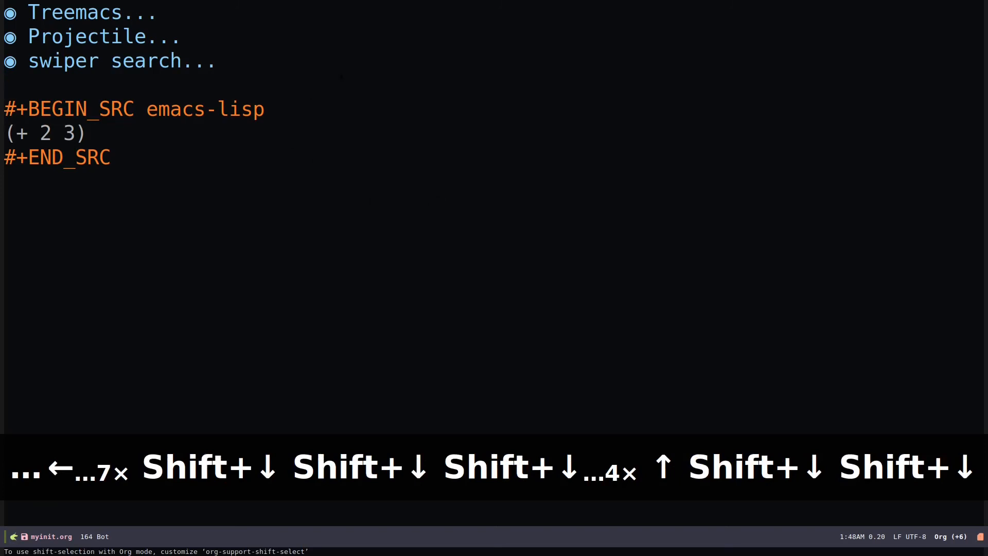
key(ctrl+x)
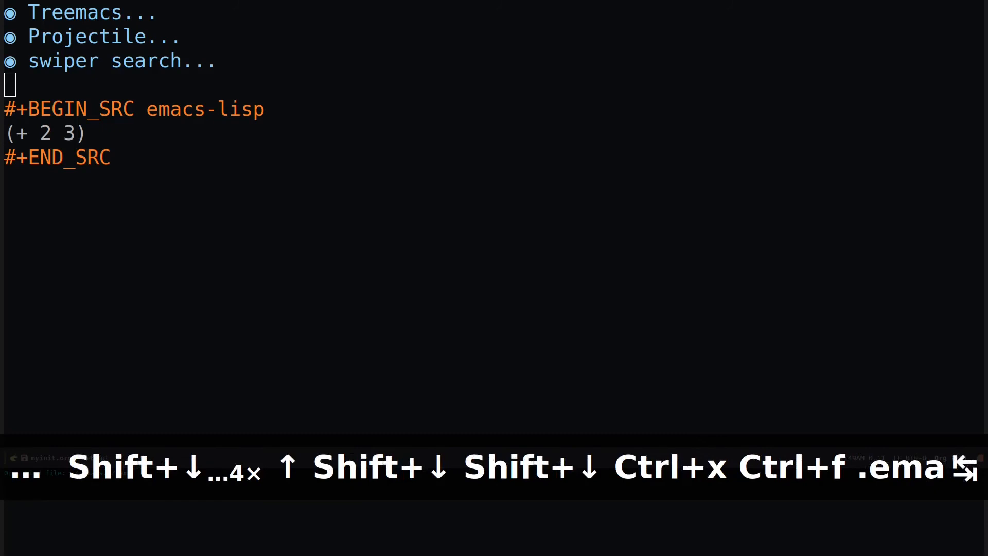
Open ~/.emacs.d/init.el, showing its org-babel-load-file line for myinit.org
text(ini)
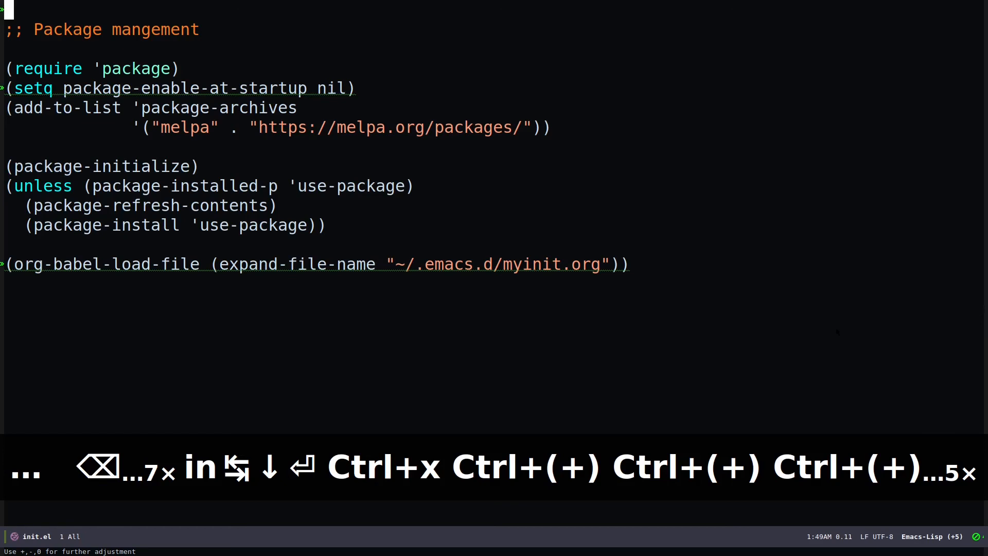
key(F11)
text(pc)
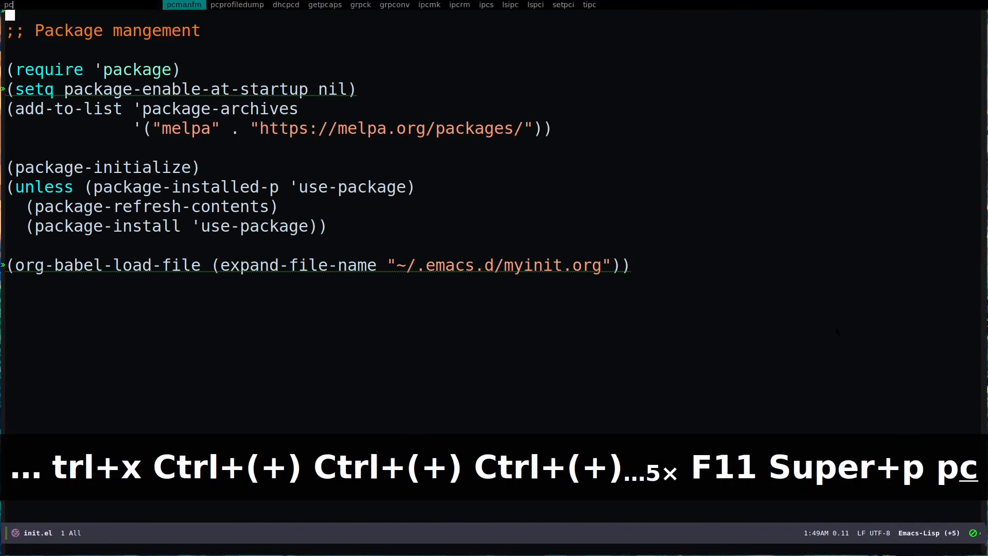
key(Return)
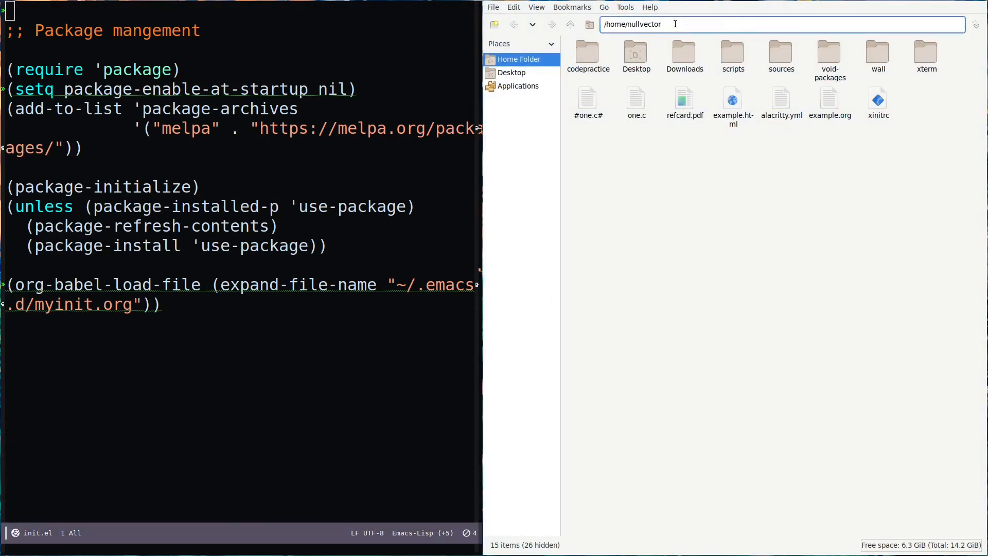
Go to /home/nullvector/.emacs.d/ in PCManFM, listing init.el, myinit.el and myinit.org
text(/.emacs.d/)
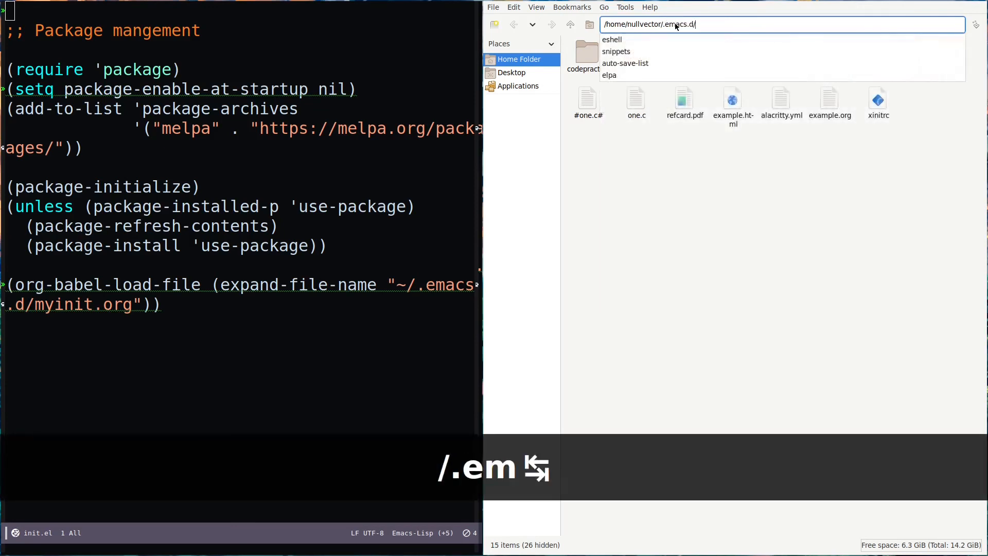
key(Return)
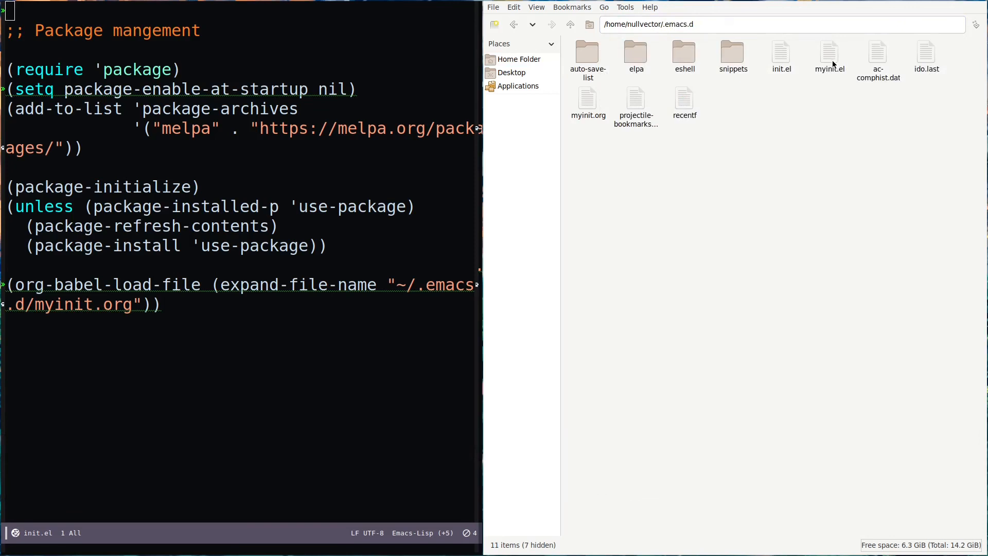
mouse_move(596, 117)
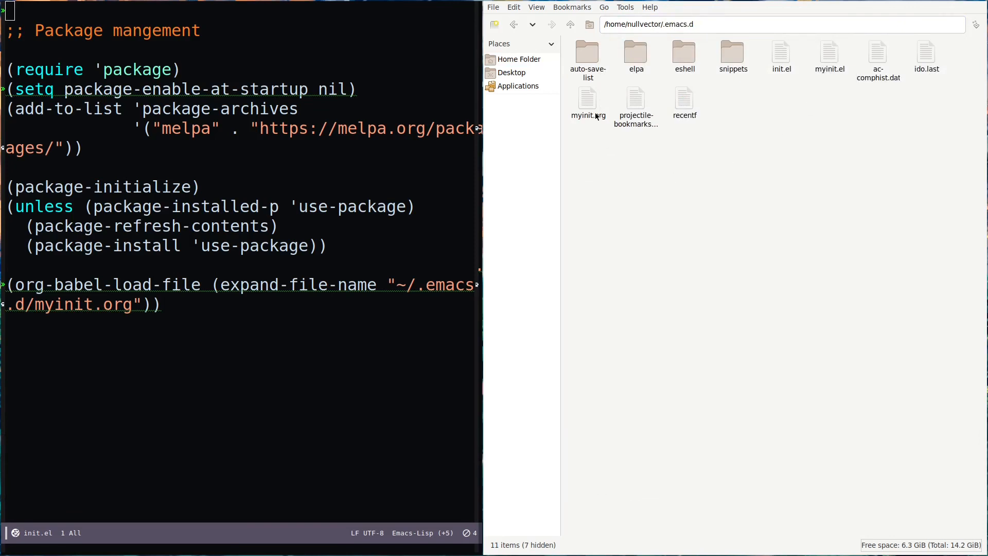
mouse_move(831, 74)
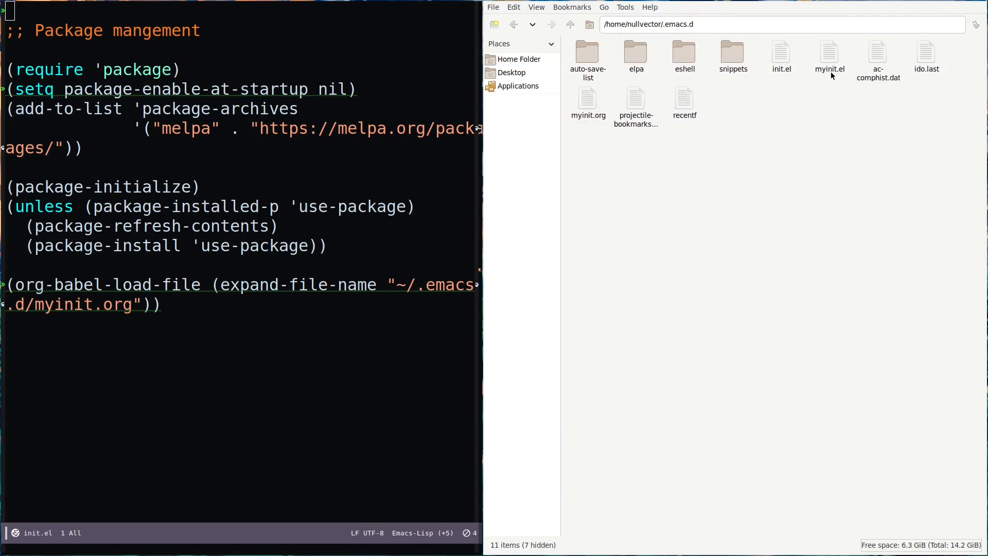
mouse_move(859, 86)
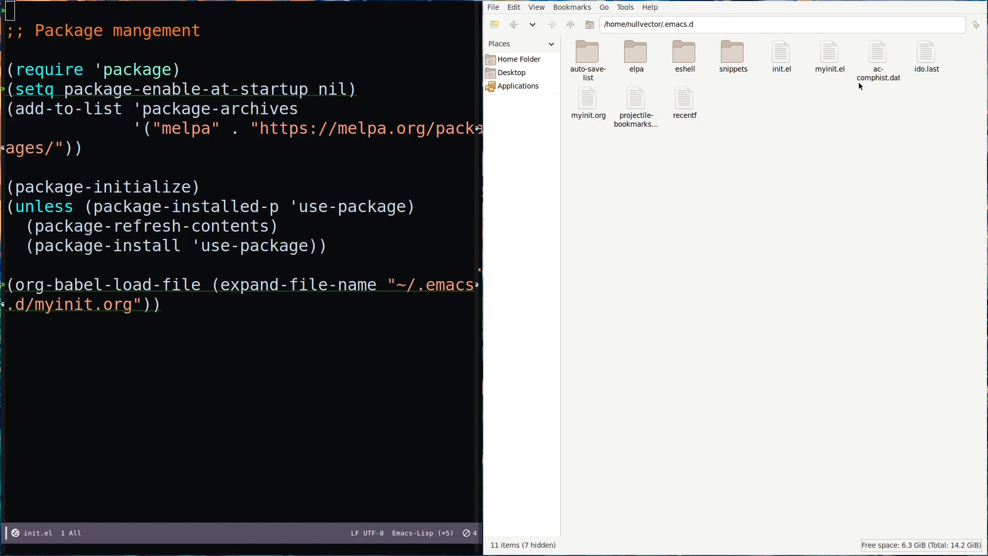
mouse_move(843, 73)
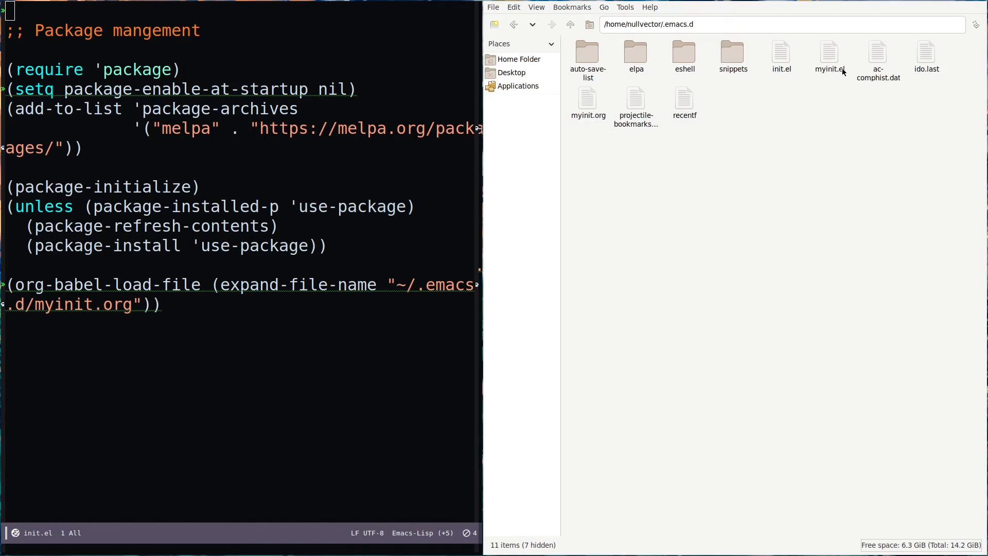
mouse_move(782, 57)
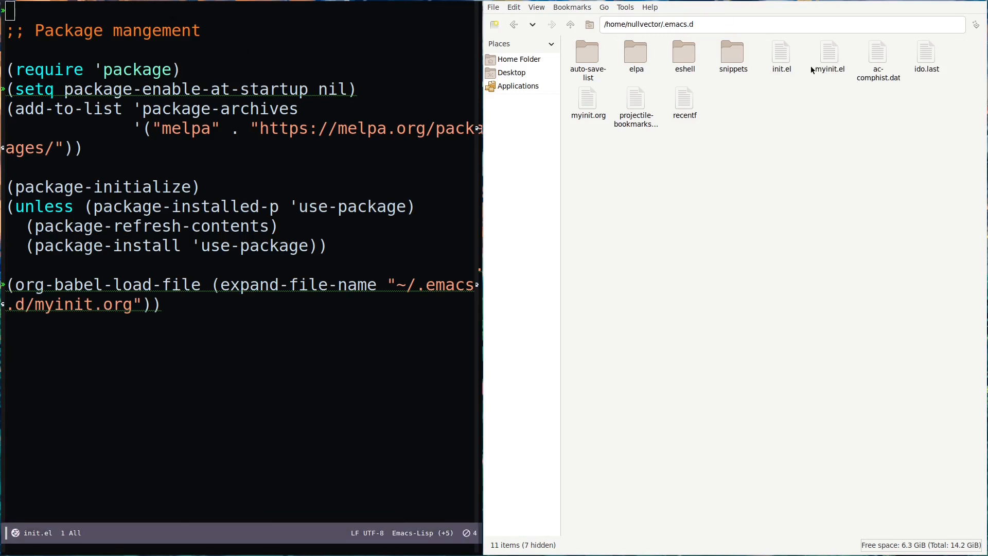
mouse_move(835, 74)
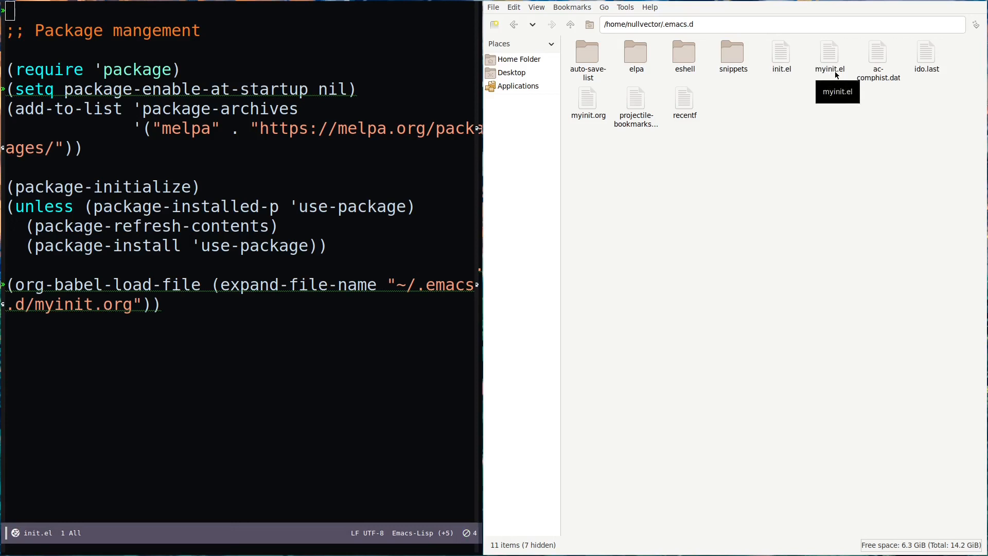
mouse_move(586, 123)
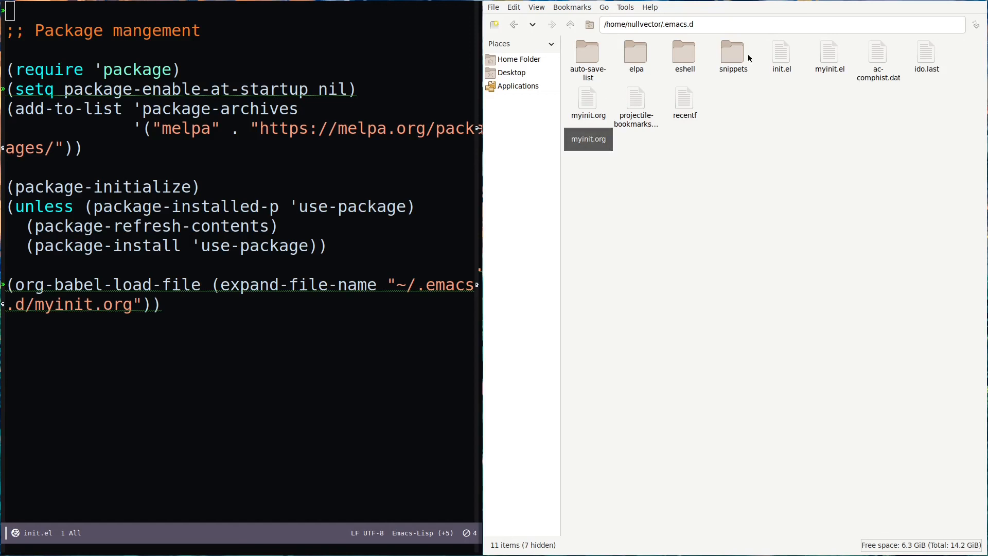
mouse_move(786, 75)
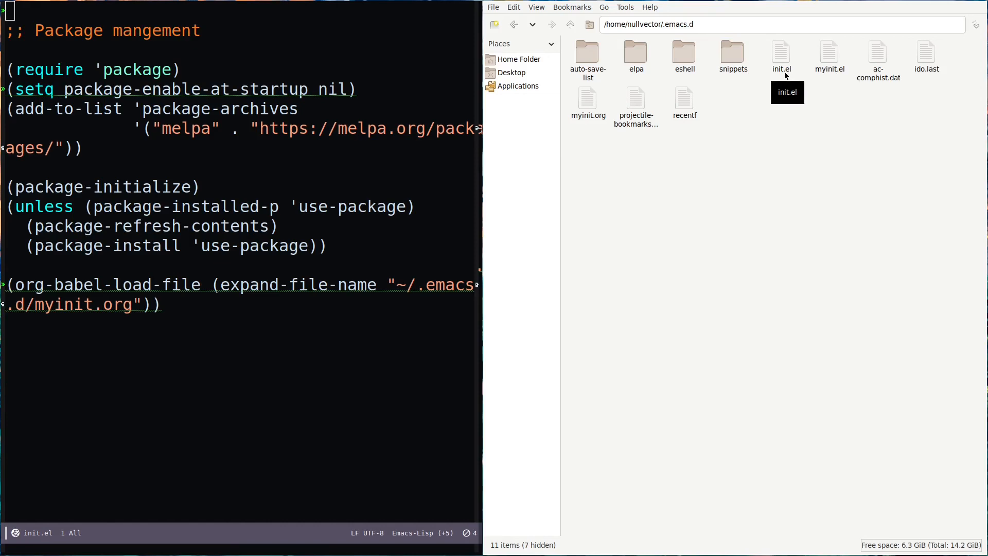
mouse_move(624, 243)
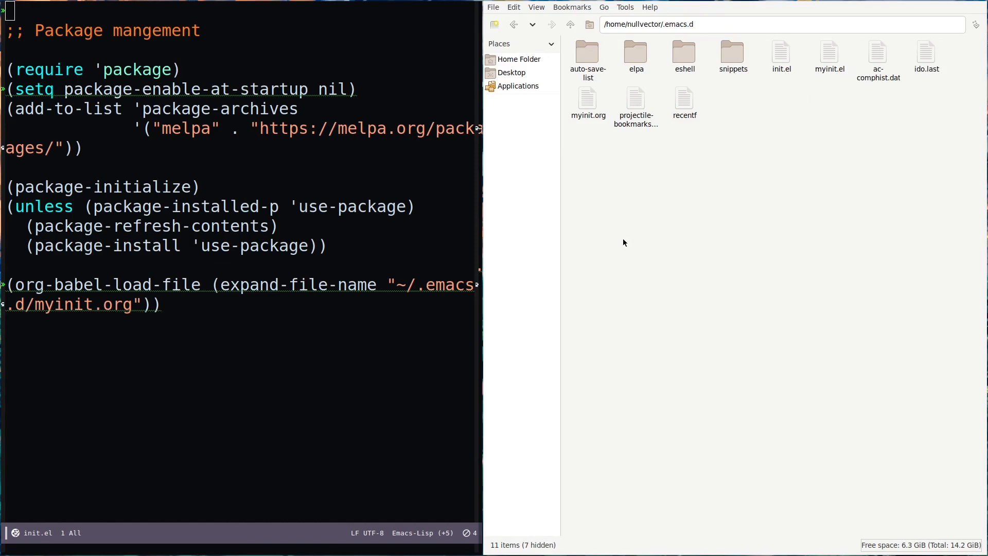